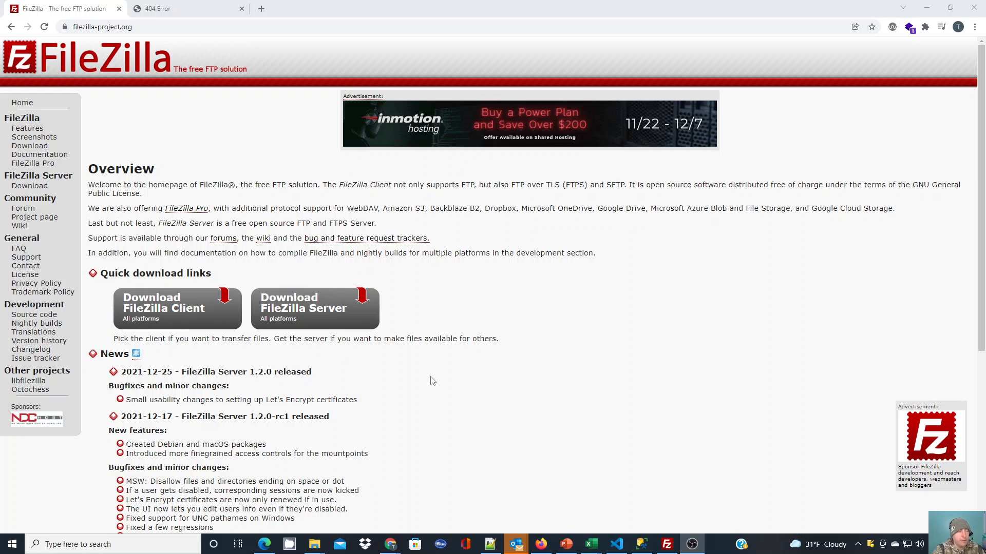
pyautogui.moveTo(537, 332)
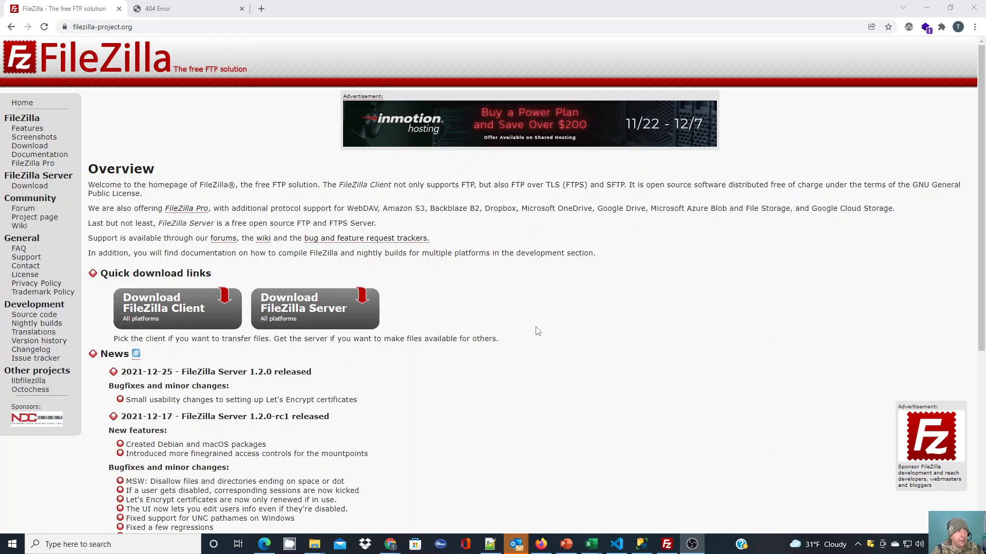
pyautogui.moveTo(497, 290)
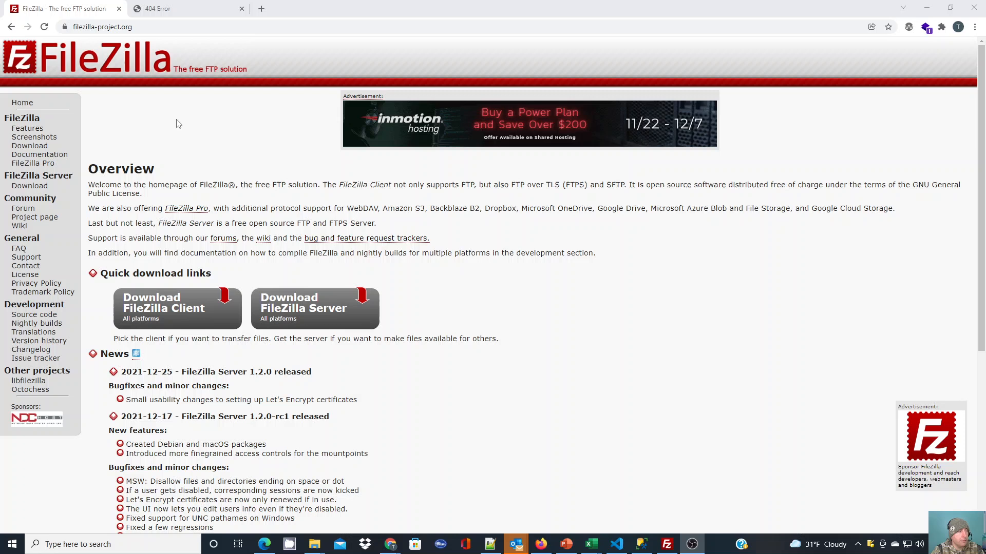
pyautogui.moveTo(204, 329)
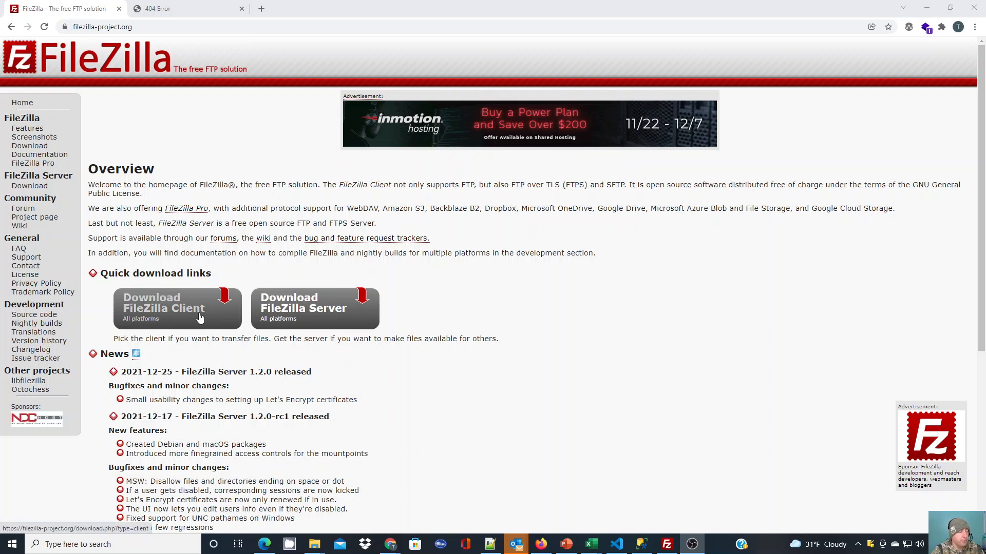
pyautogui.moveTo(499, 301)
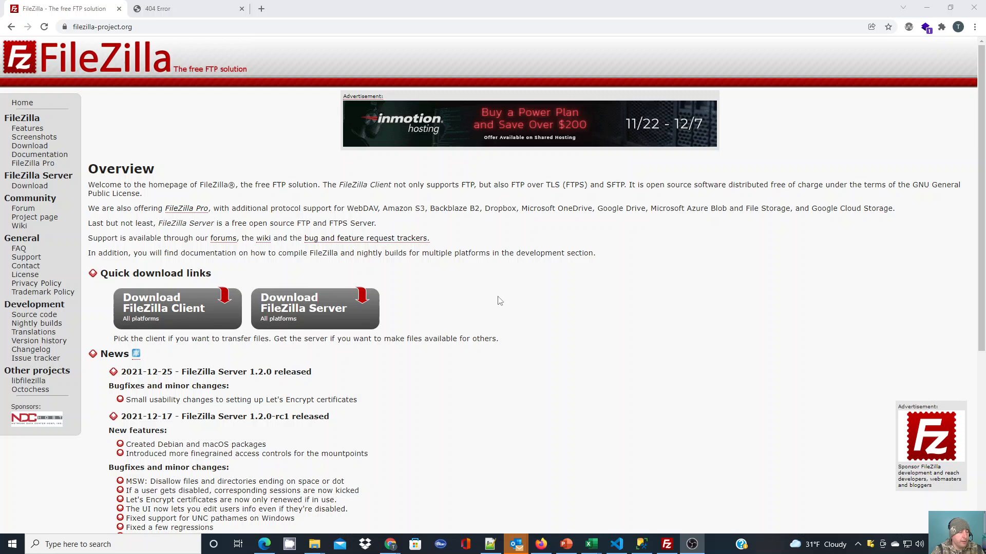
pyautogui.moveTo(634, 342)
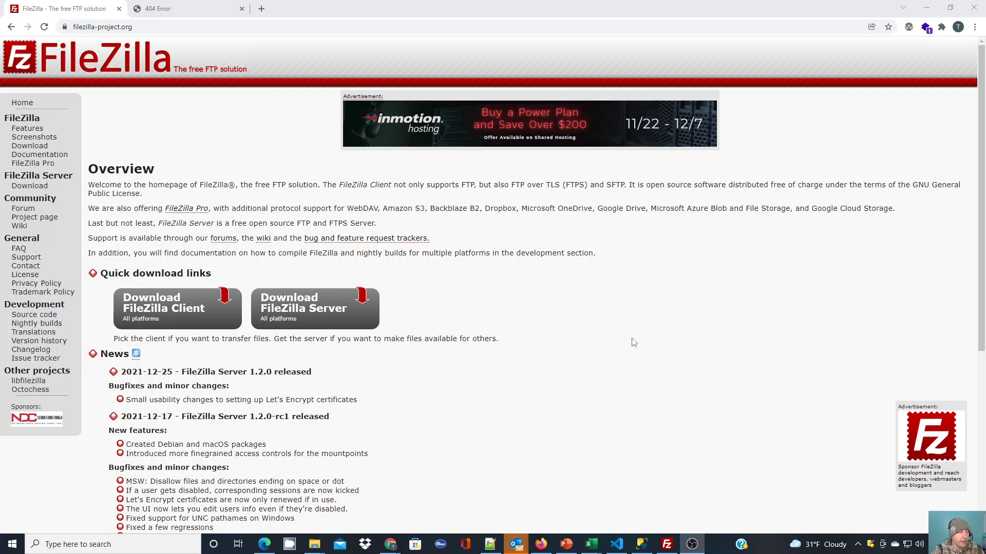
pyautogui.moveTo(668, 533)
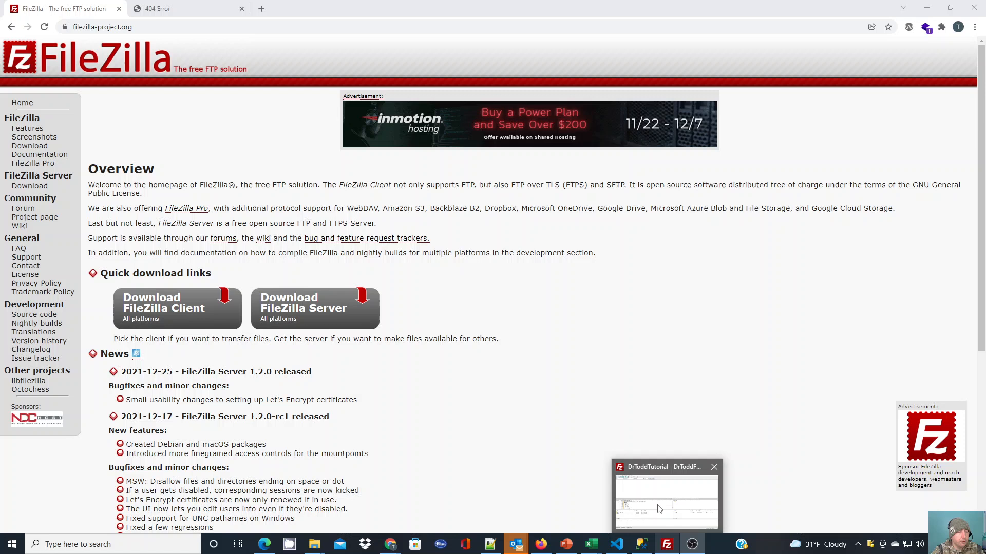
# Step: Switch to FileZilla and close the extra DrToddTutorial connection tabs
pyautogui.click(665, 497)
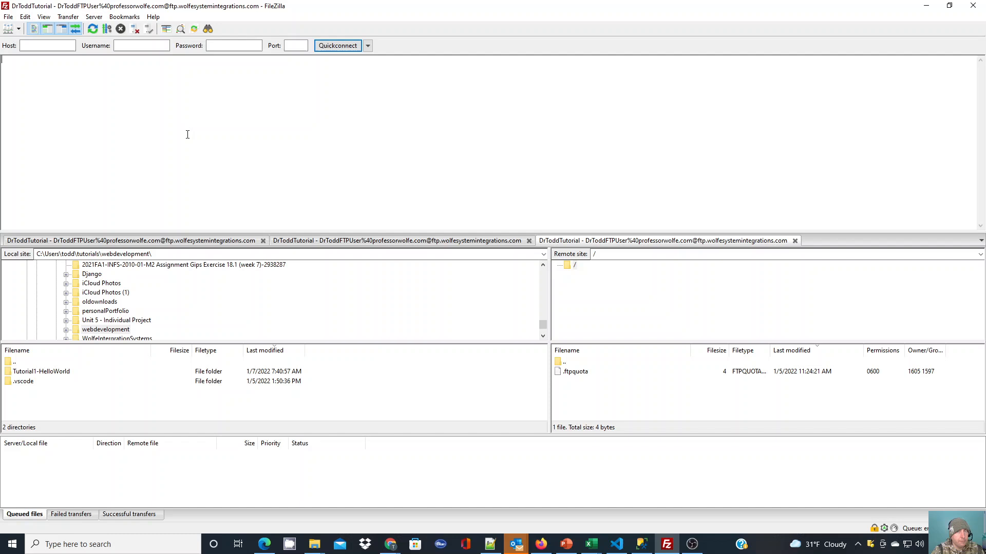
pyautogui.moveTo(124, 90)
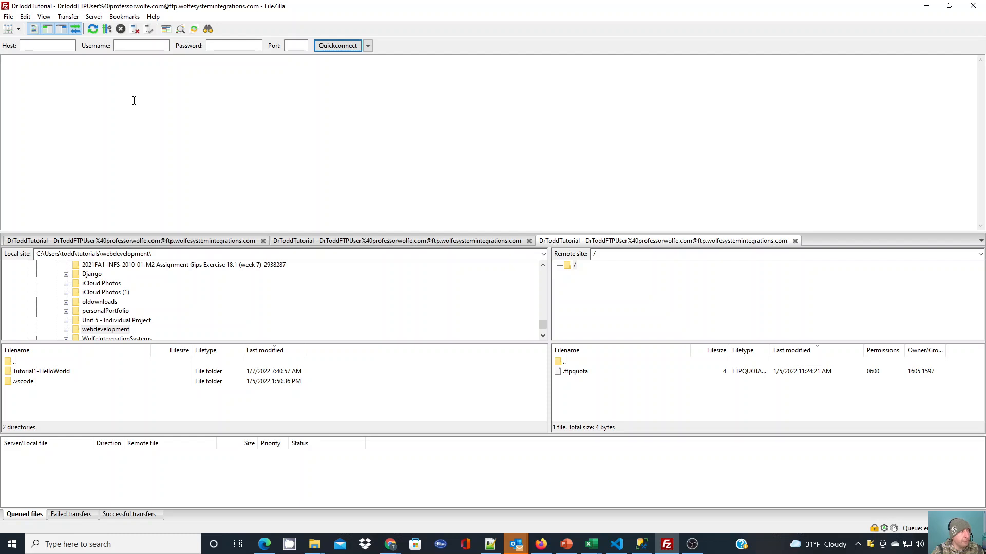
pyautogui.moveTo(137, 100)
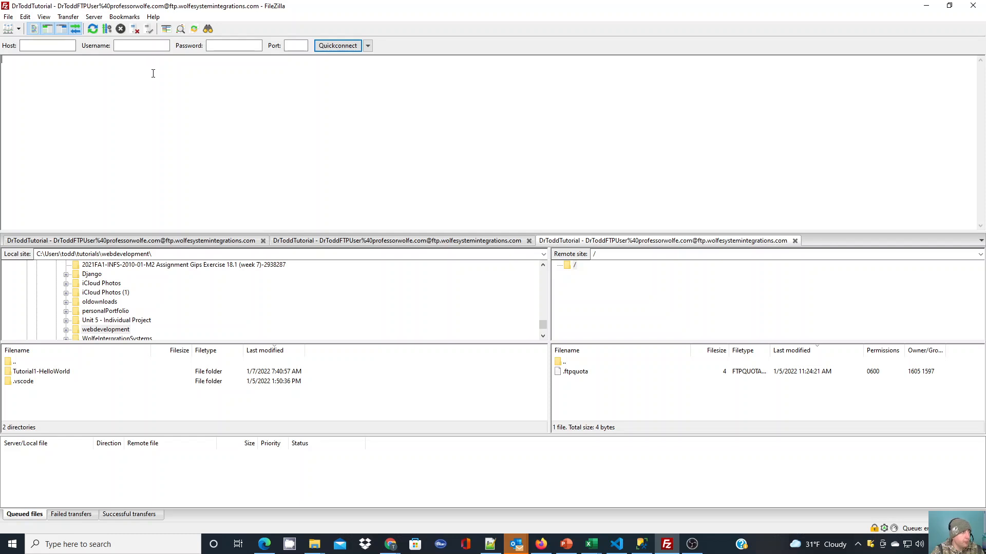
pyautogui.moveTo(74, 64)
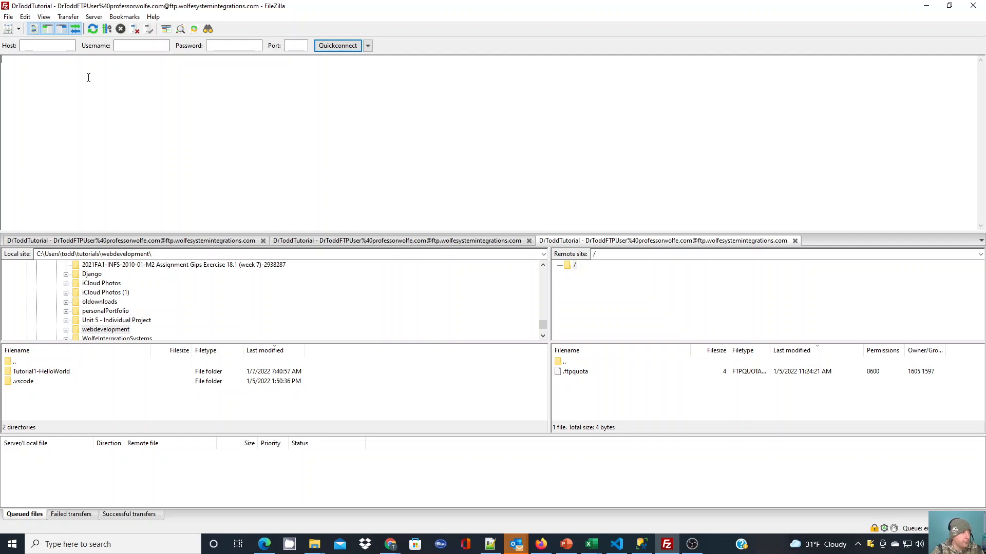
pyautogui.moveTo(109, 273)
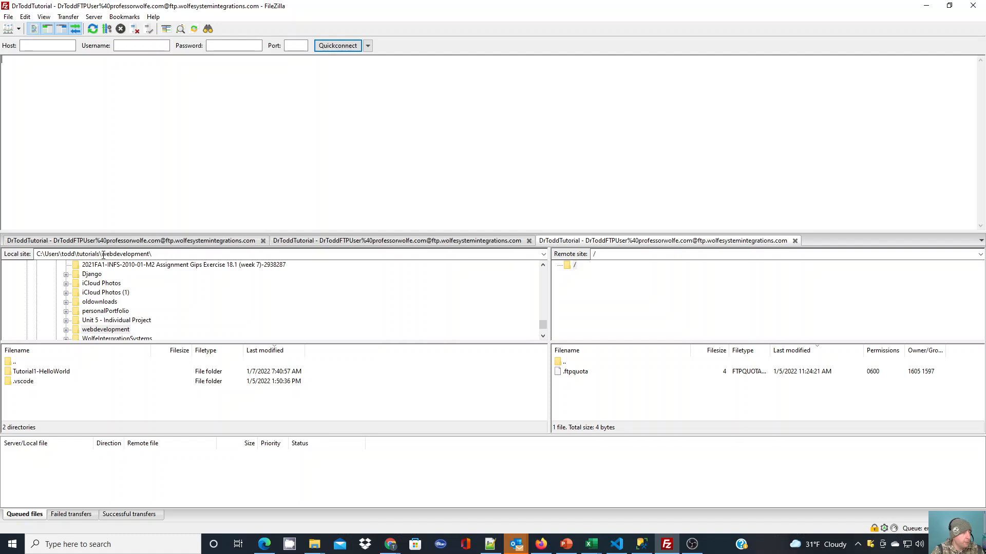
pyautogui.moveTo(45, 384)
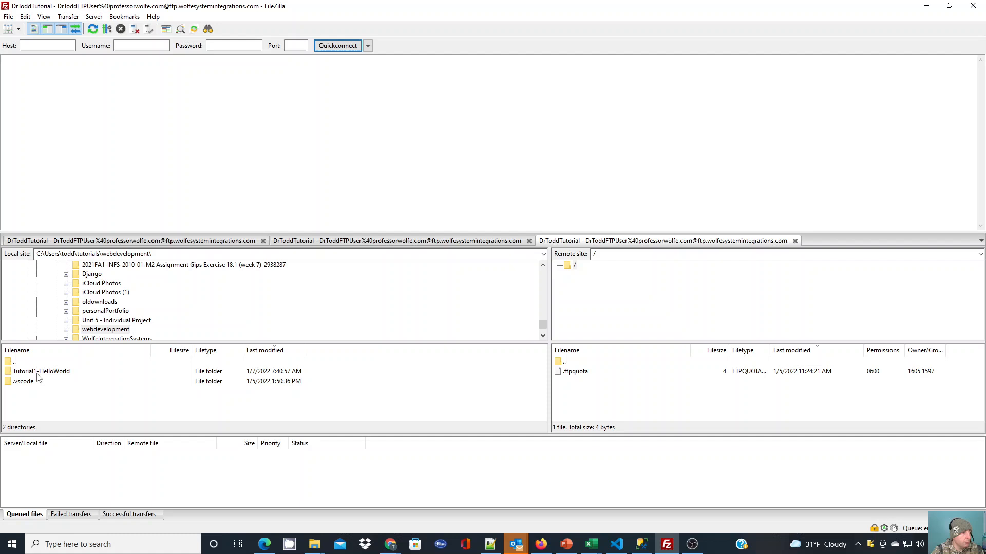
pyautogui.moveTo(57, 377)
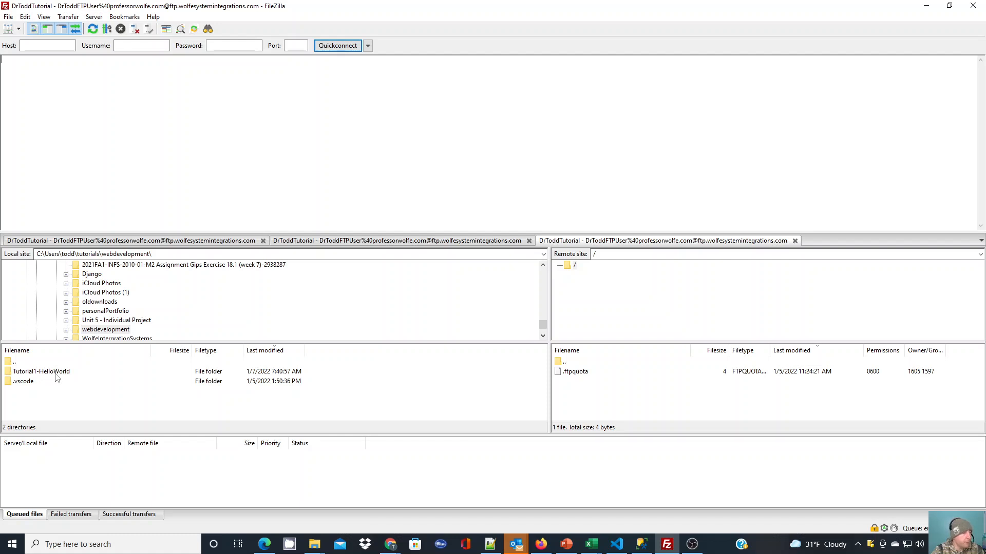
pyautogui.moveTo(527, 310)
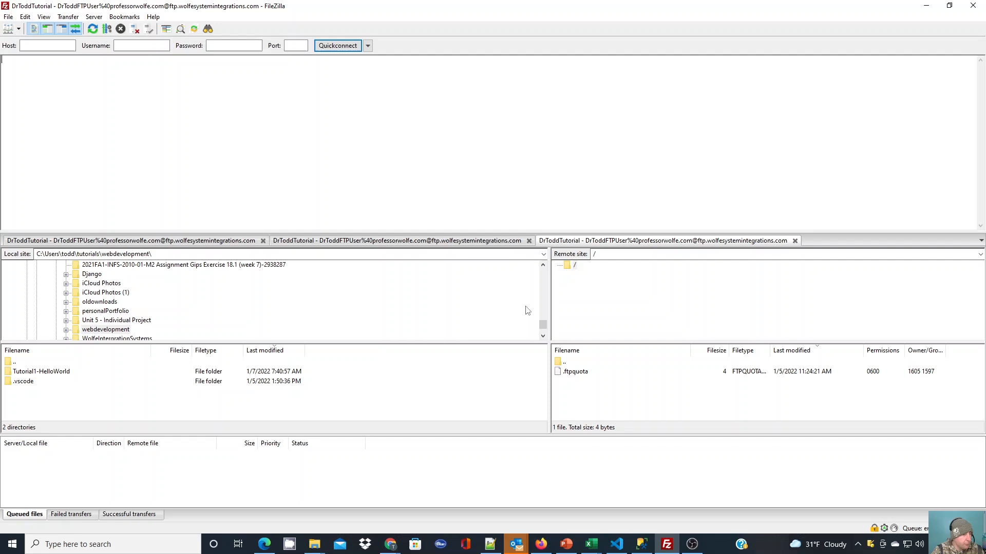
pyautogui.moveTo(590, 260)
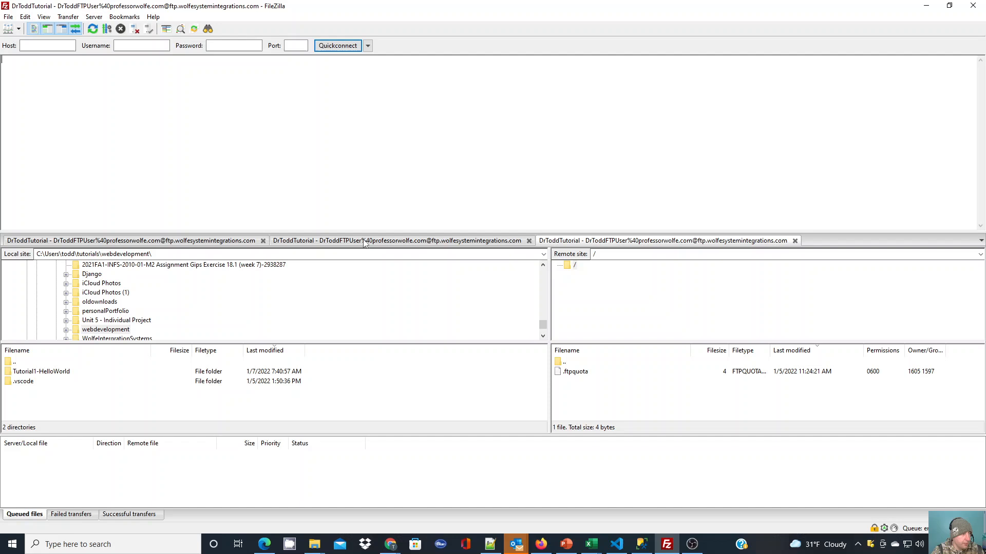
pyautogui.moveTo(217, 237)
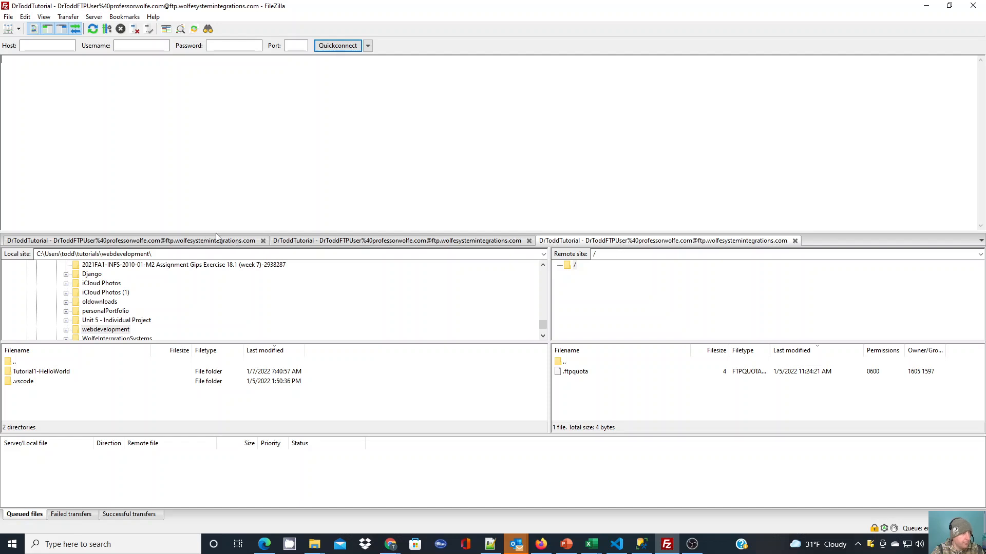
pyautogui.click(793, 241)
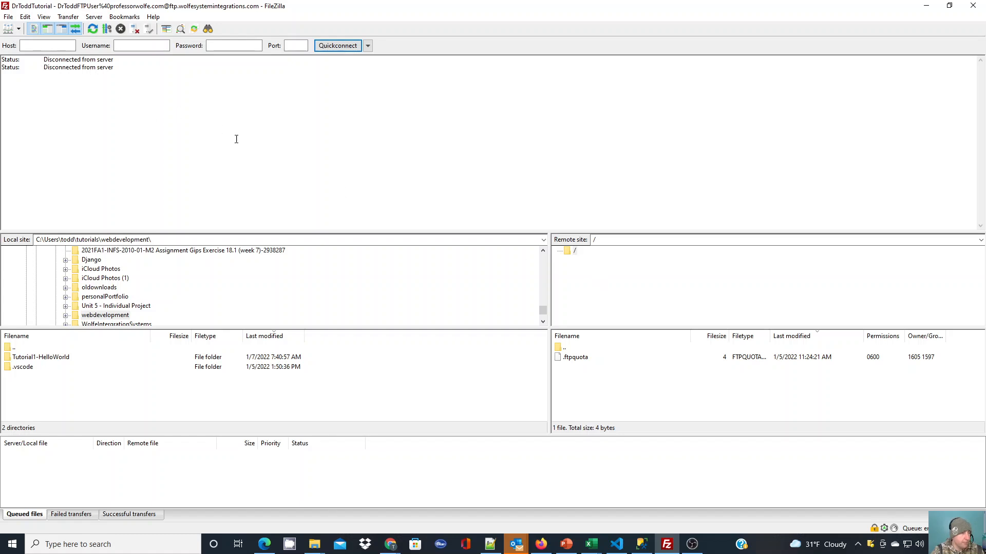
pyautogui.moveTo(339, 169)
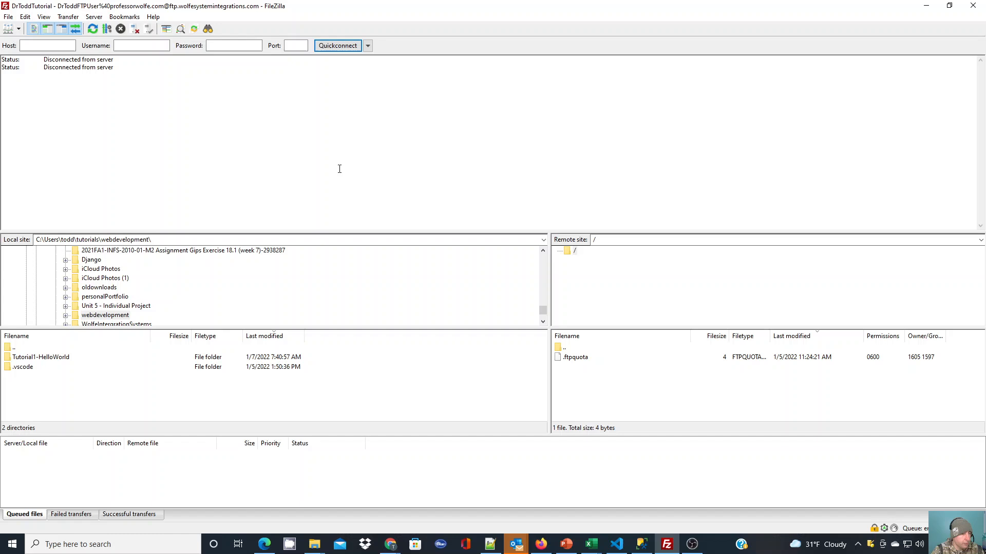
pyautogui.moveTo(619, 251)
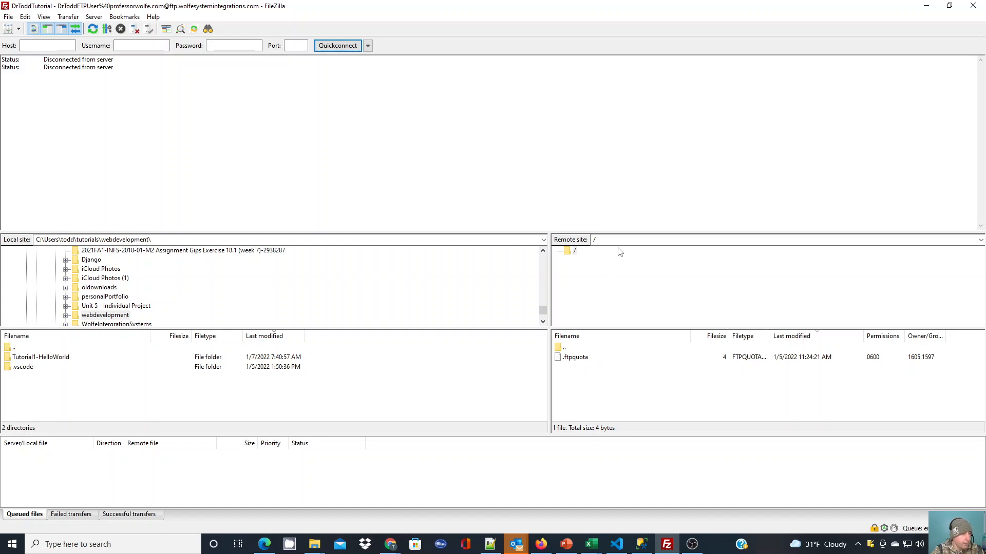
pyautogui.moveTo(631, 370)
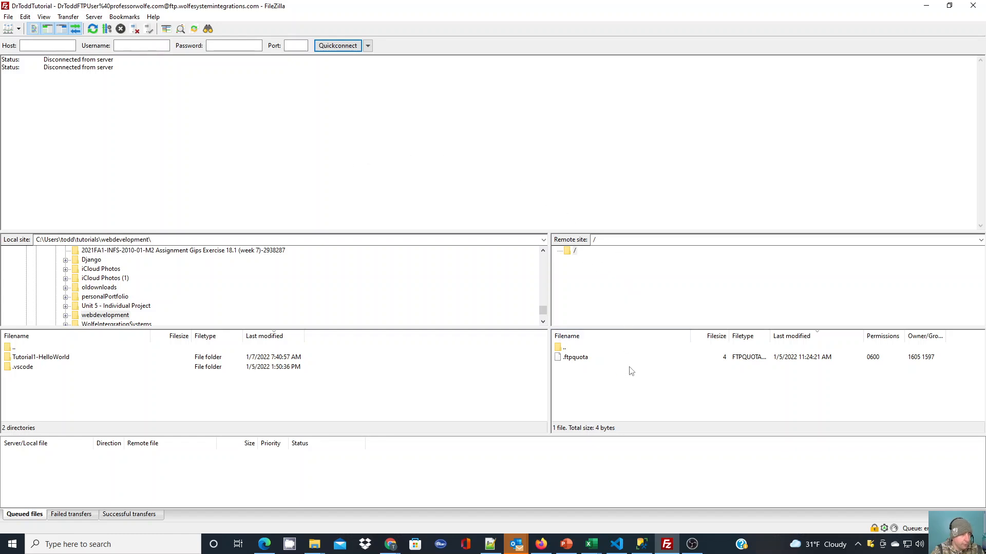
pyautogui.moveTo(612, 367)
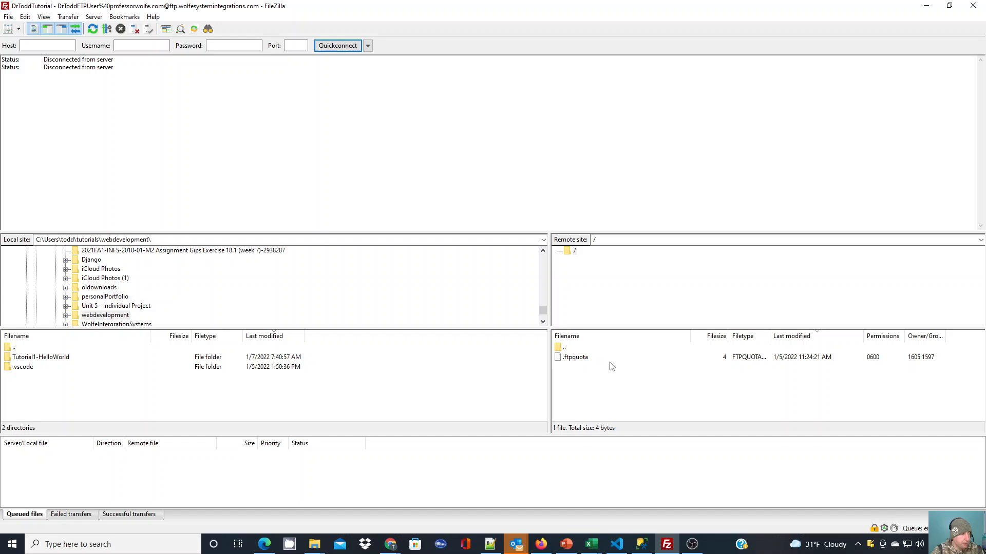
pyautogui.moveTo(614, 368)
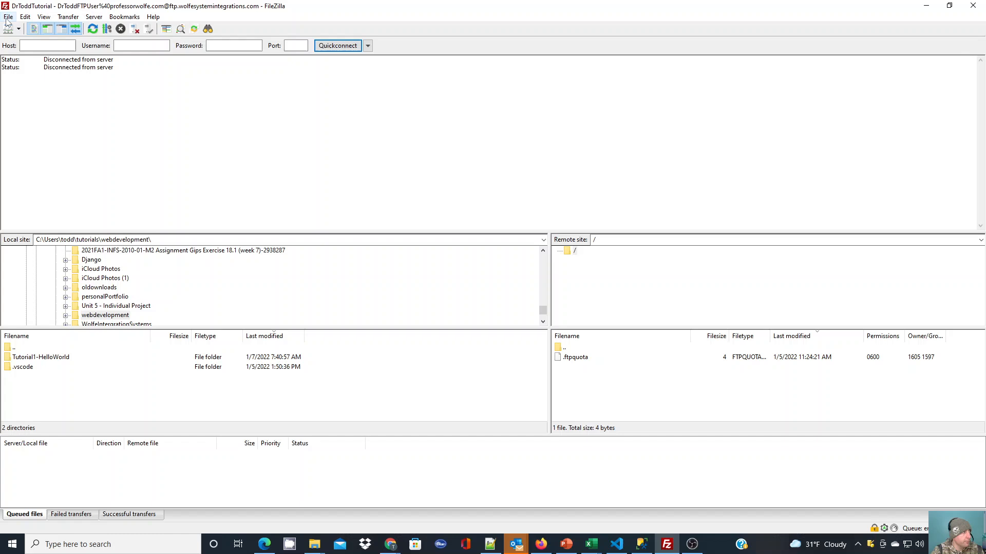
# Step: Create a new Site Manager entry and start naming it DrToddTutorial
pyautogui.click(8, 17)
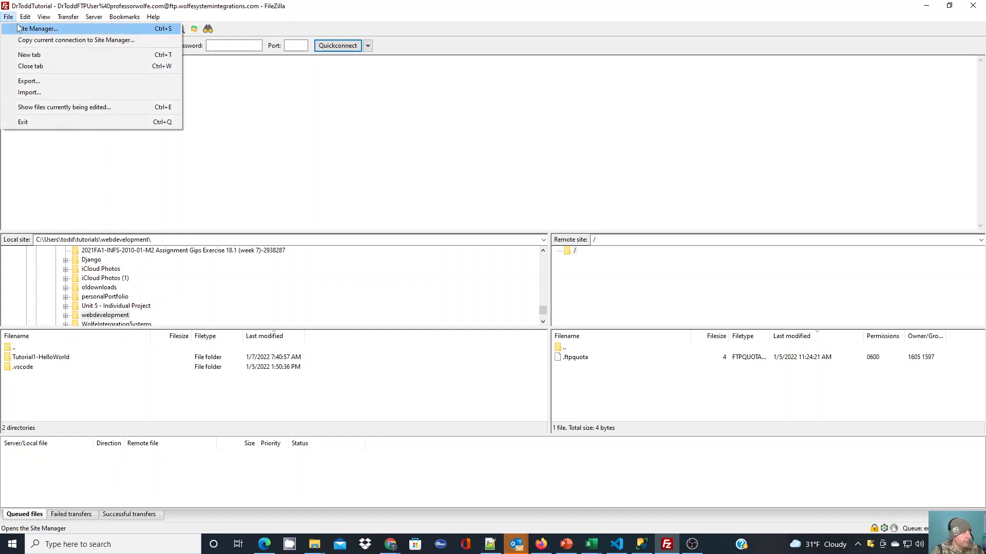
pyautogui.click(38, 28)
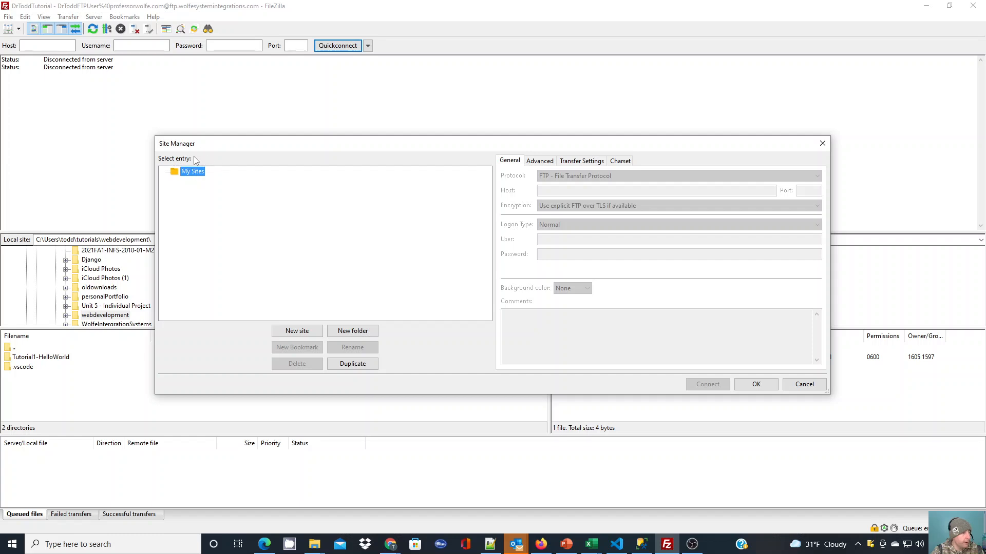
pyautogui.click(296, 331)
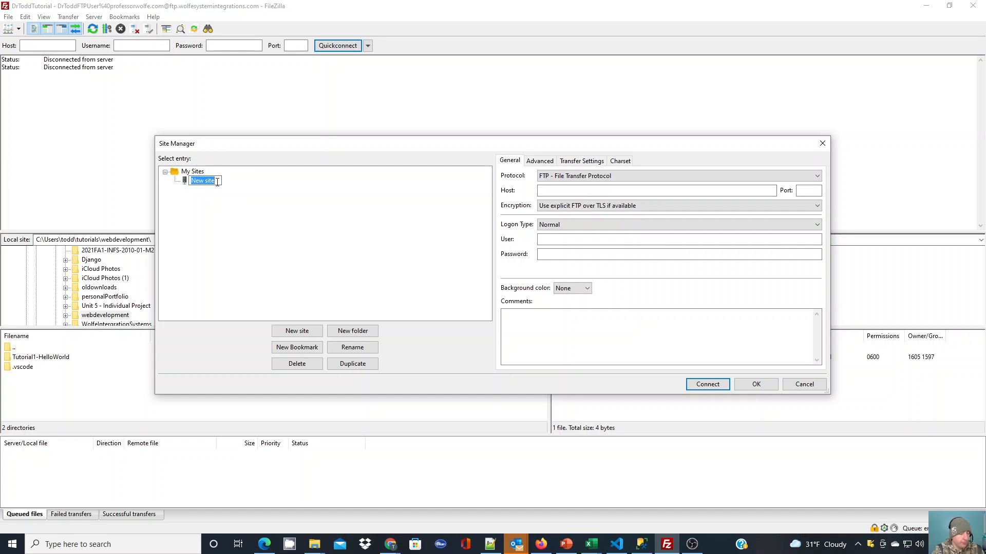
pyautogui.write('DrToddTutorial')
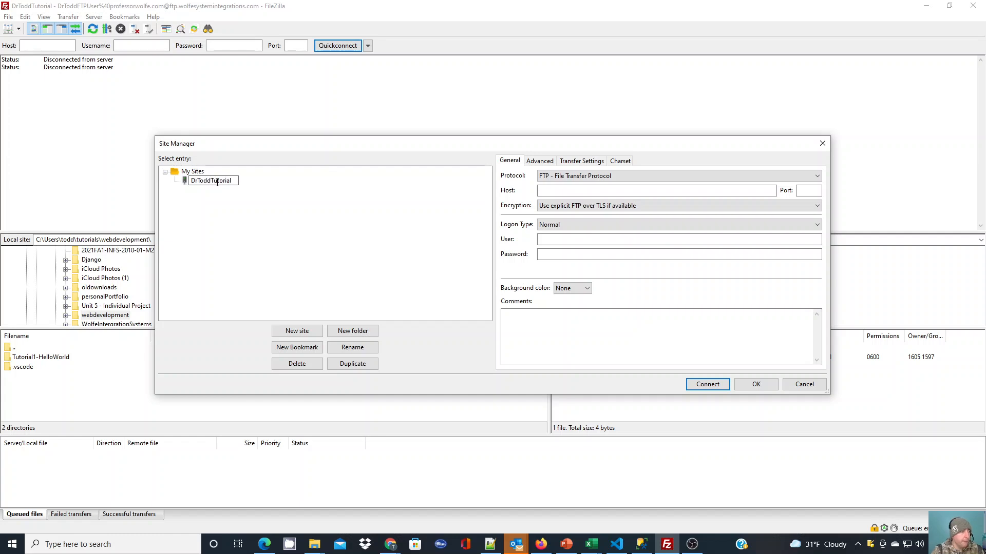
pyautogui.click(210, 181)
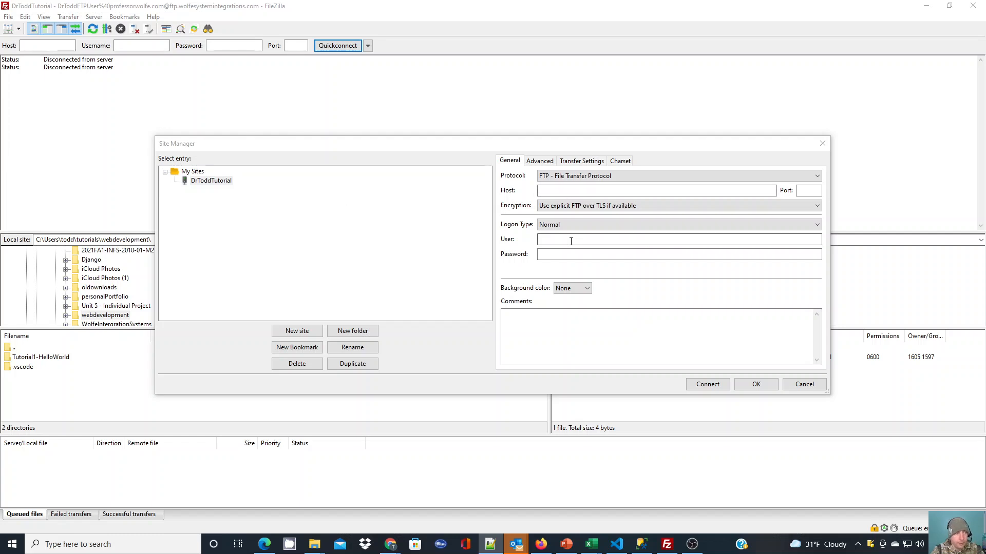
pyautogui.write('ftp.wolfesystemintegrations.com')
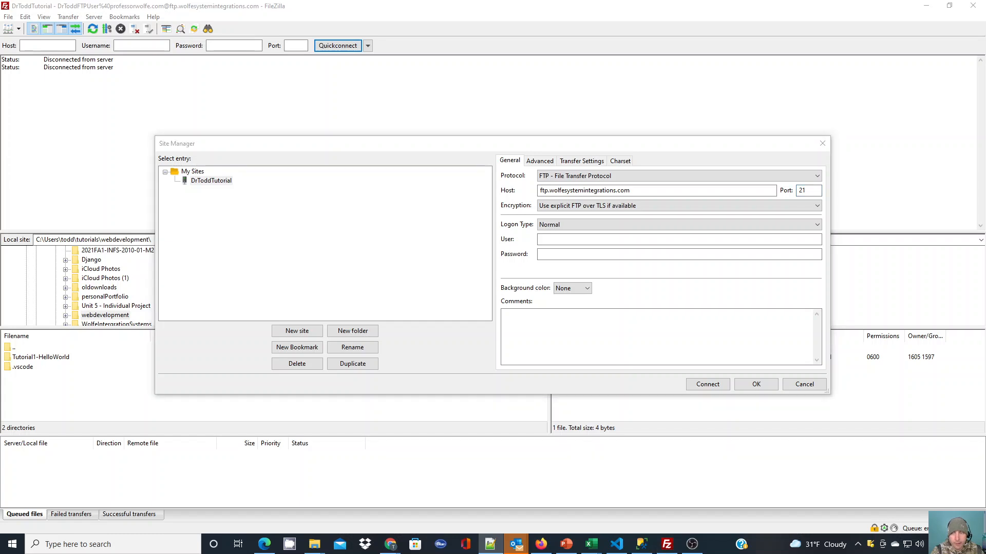
pyautogui.moveTo(668, 307)
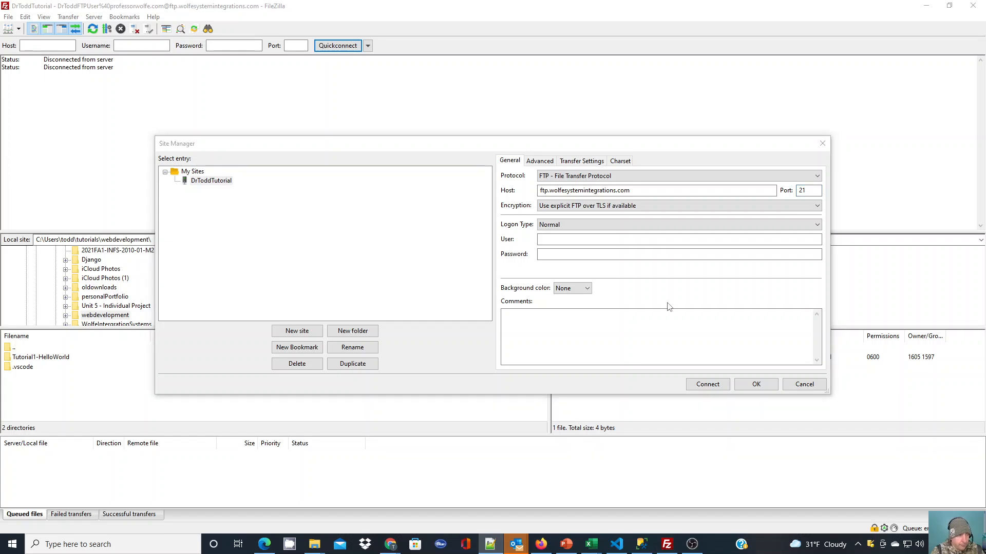
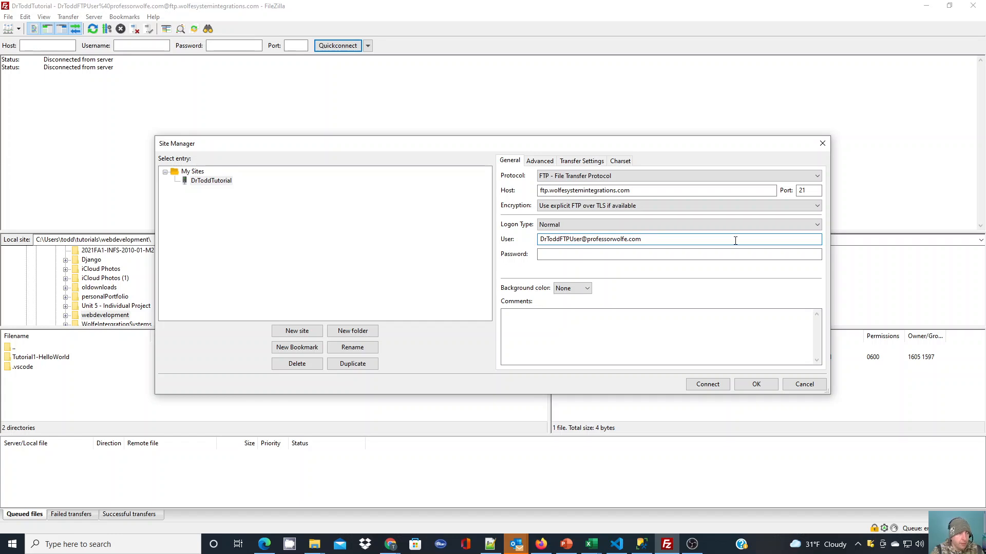
pyautogui.click(640, 240)
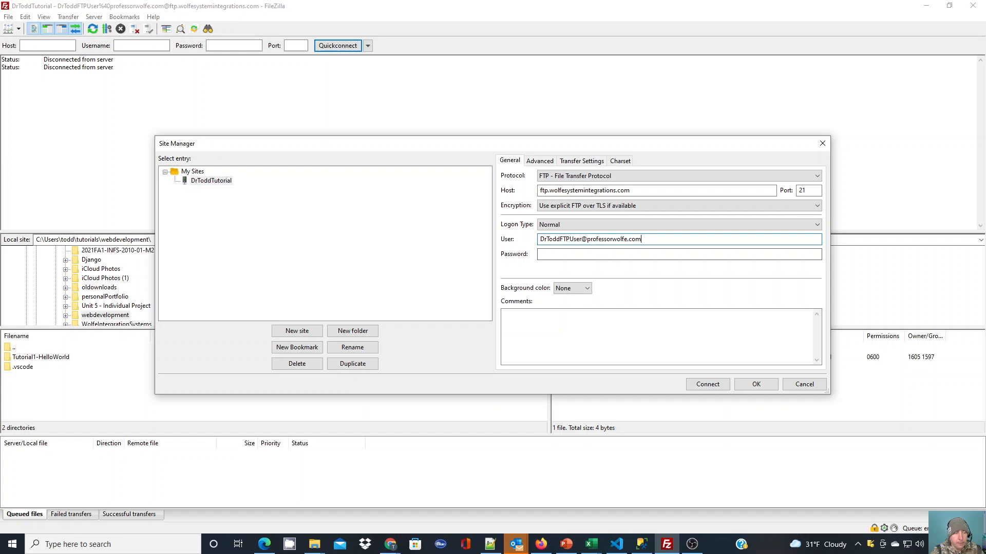
pyautogui.click(679, 253)
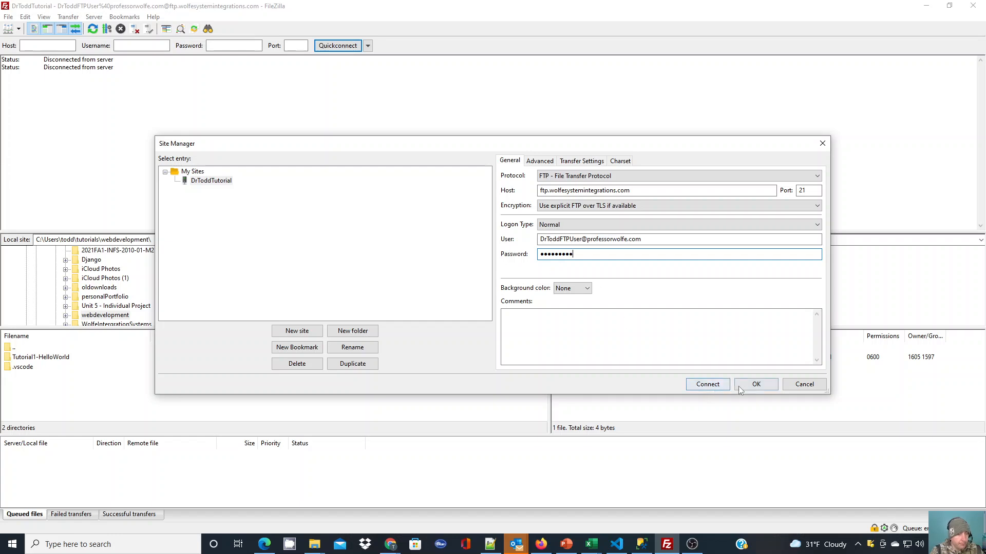
pyautogui.click(707, 384)
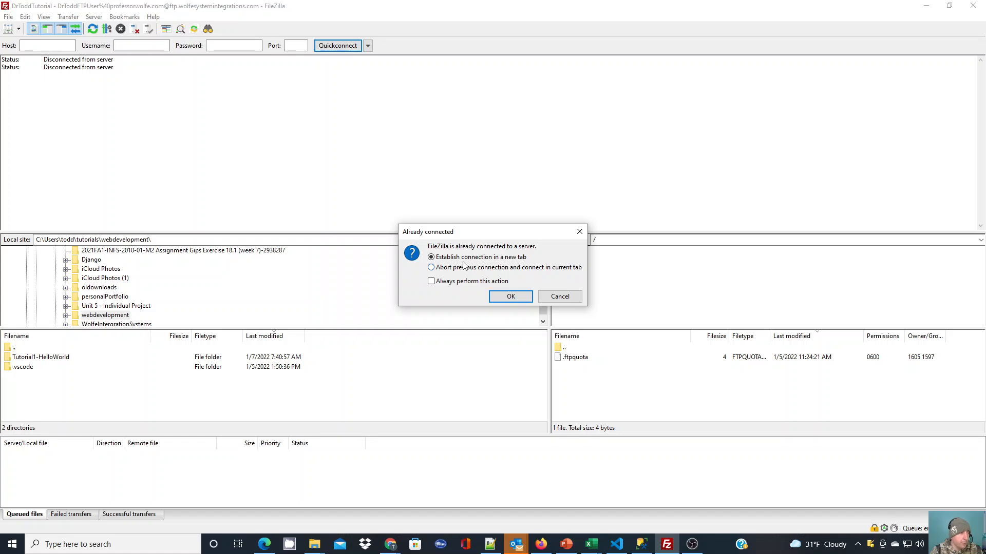
# Step: Abort the previous connection and connect to the new site in the current tab
pyautogui.click(430, 267)
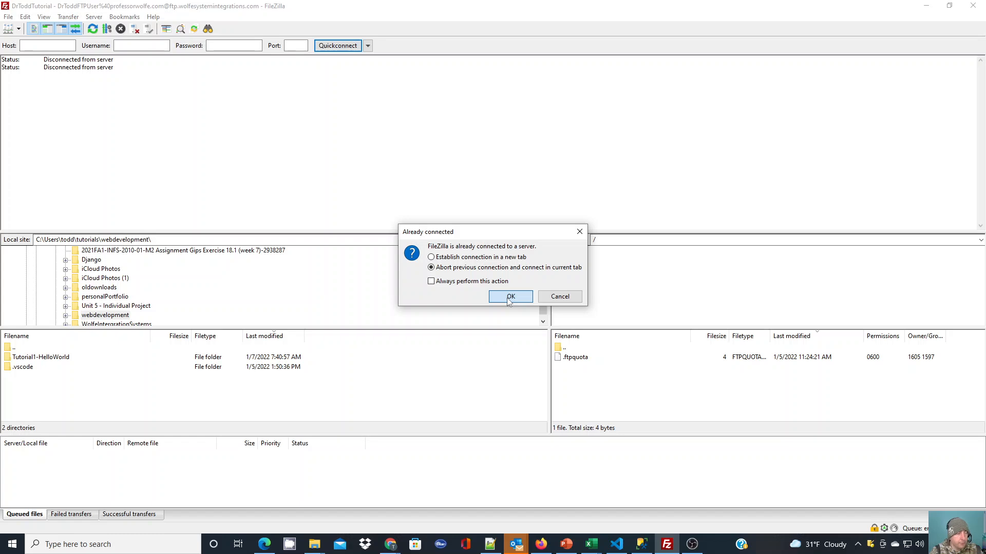
pyautogui.click(510, 297)
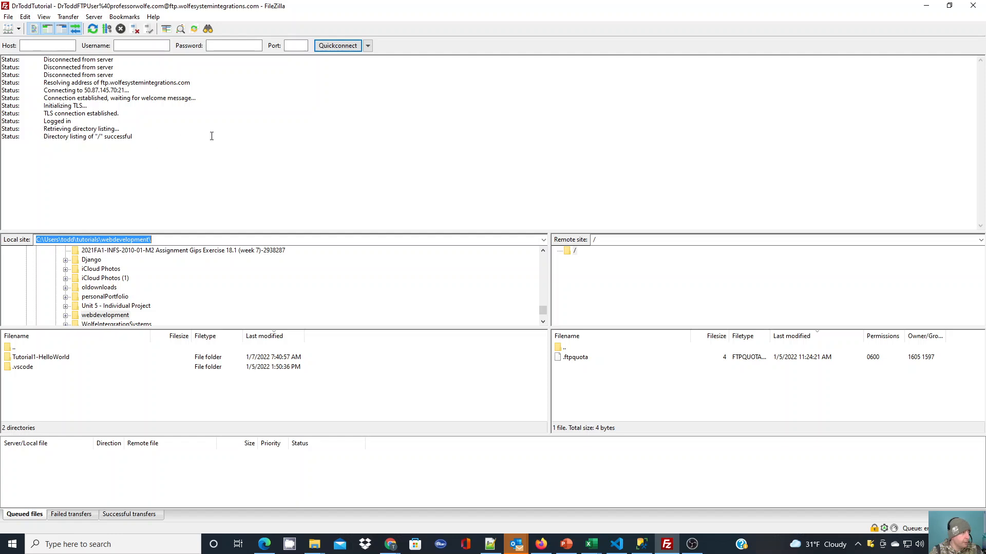
pyautogui.moveTo(615, 377)
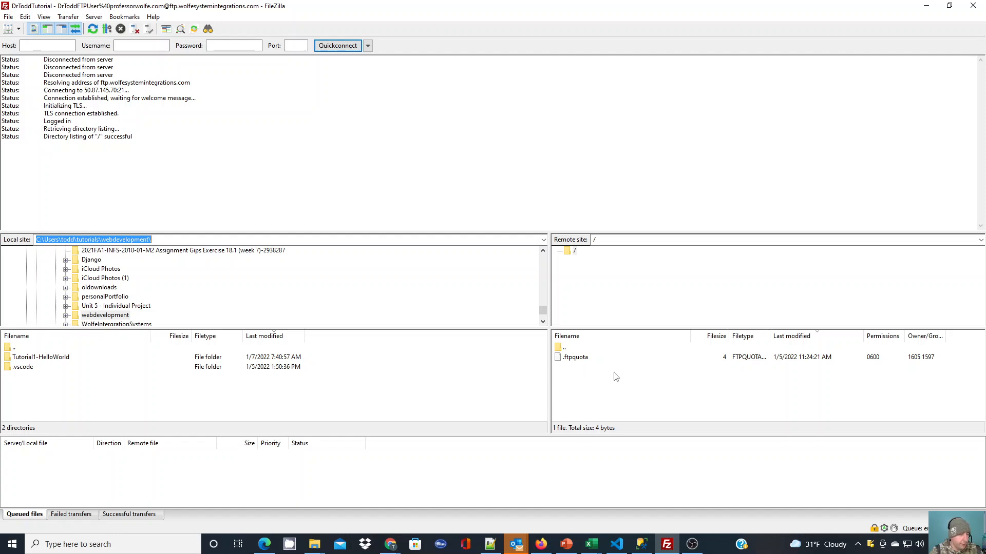
pyautogui.moveTo(608, 371)
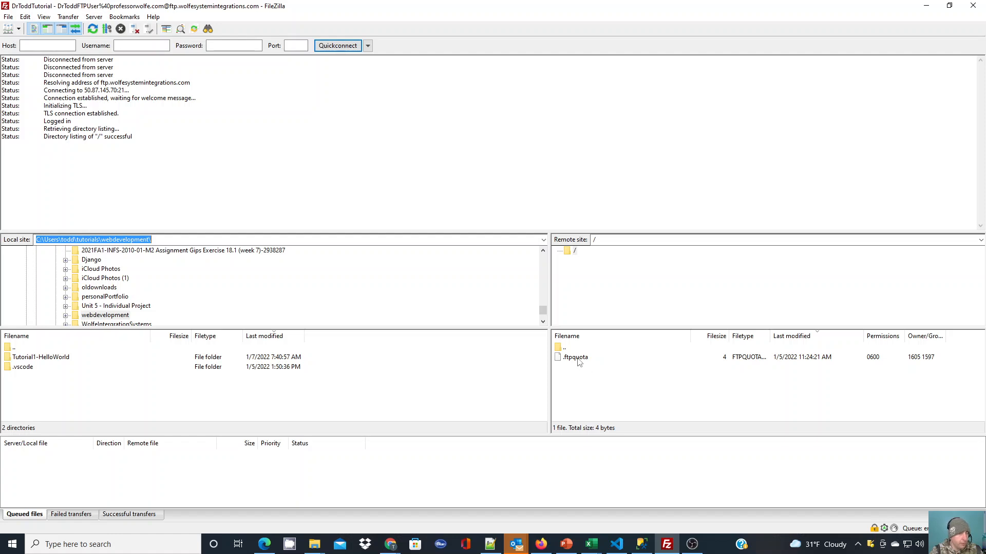
pyautogui.moveTo(579, 374)
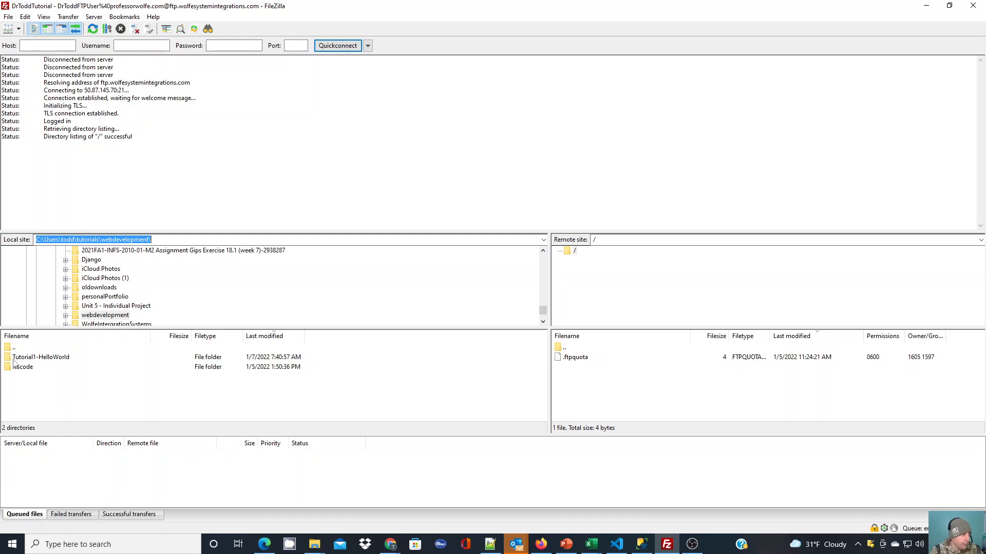
# Step: Upload Tutorial1-HelloWorld from webdevelopment to the remote root and show Successful transfers
pyautogui.click(41, 357)
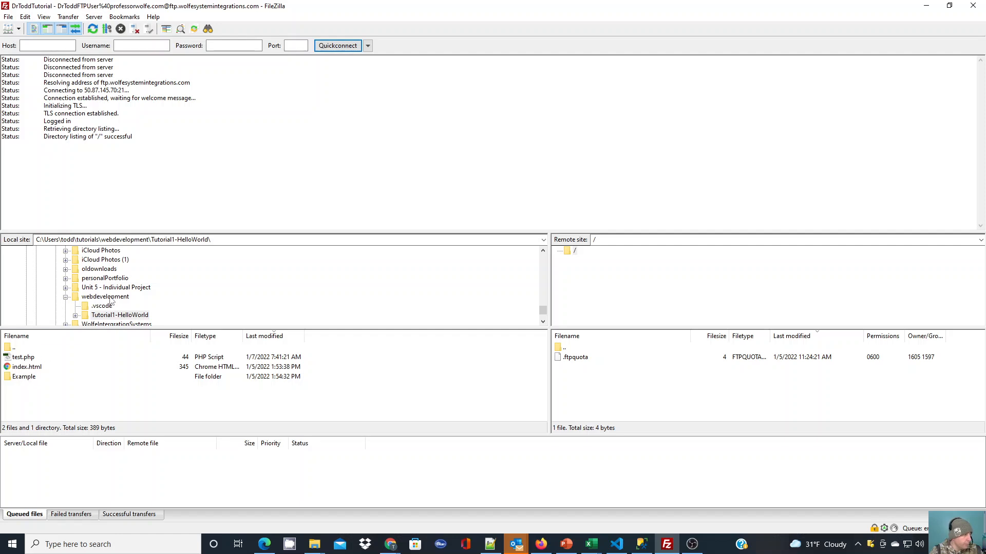
pyautogui.click(105, 295)
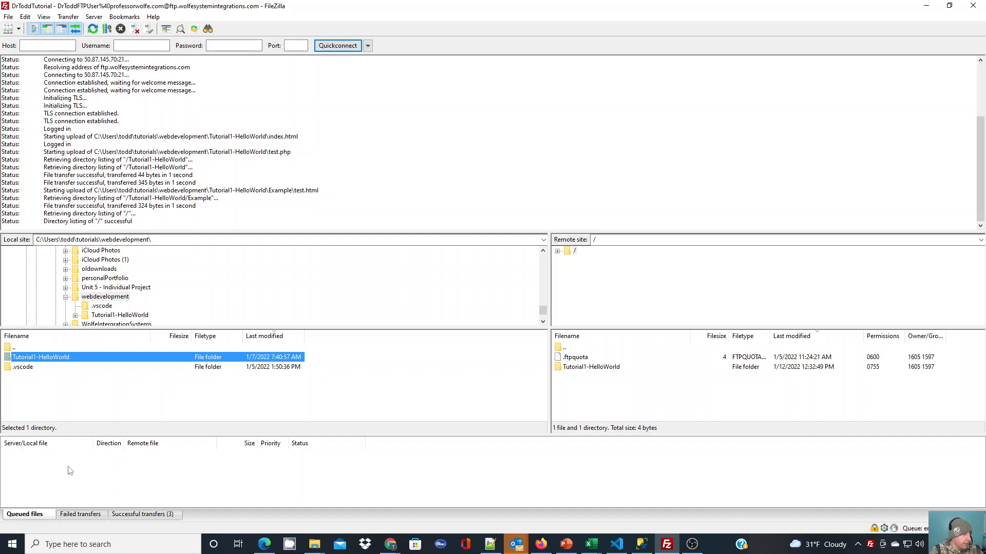
pyautogui.moveTo(146, 518)
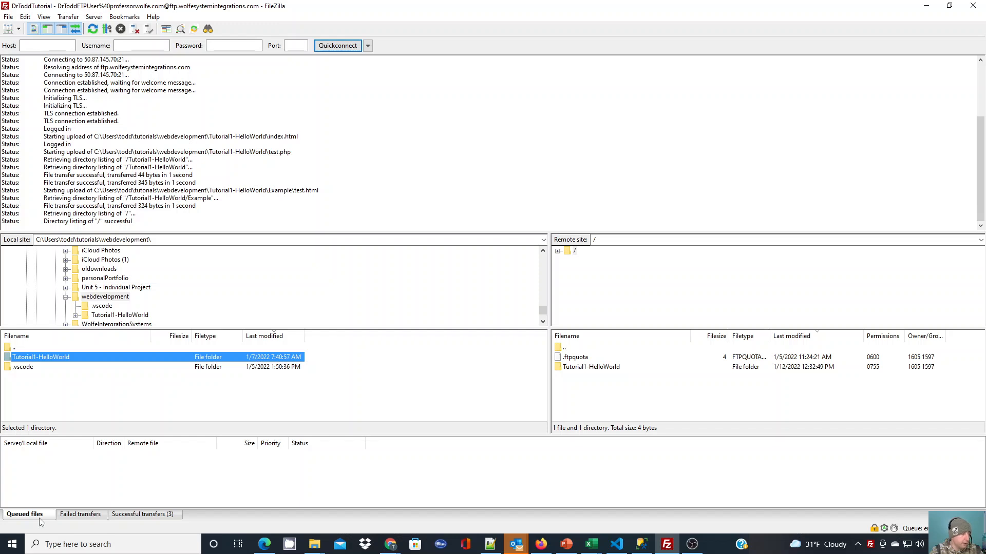
pyautogui.click(142, 514)
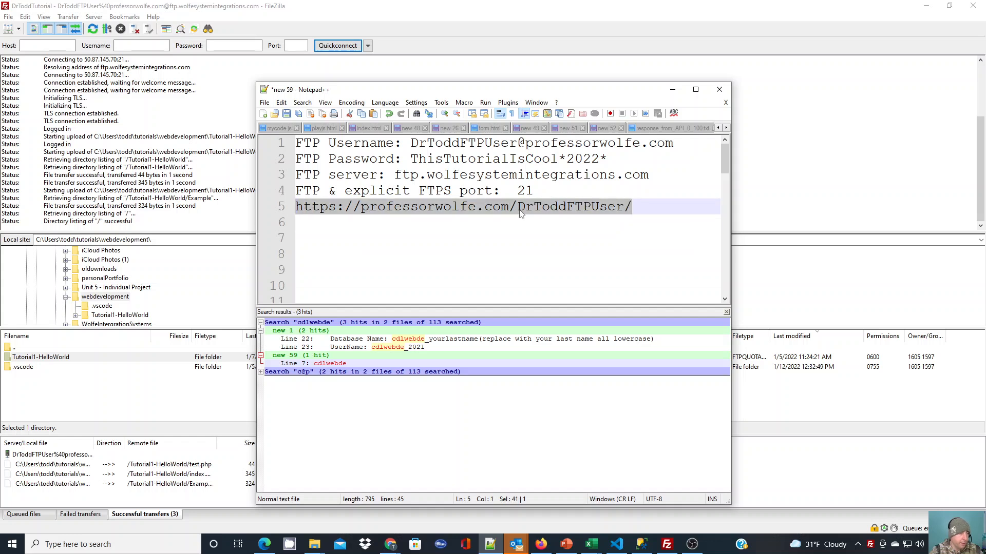
pyautogui.moveTo(533, 213)
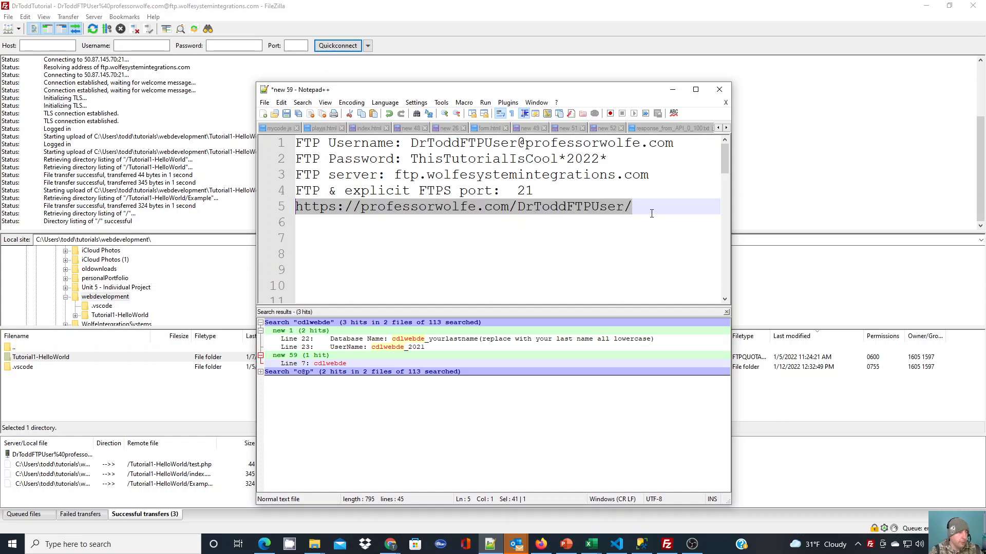
pyautogui.moveTo(654, 100)
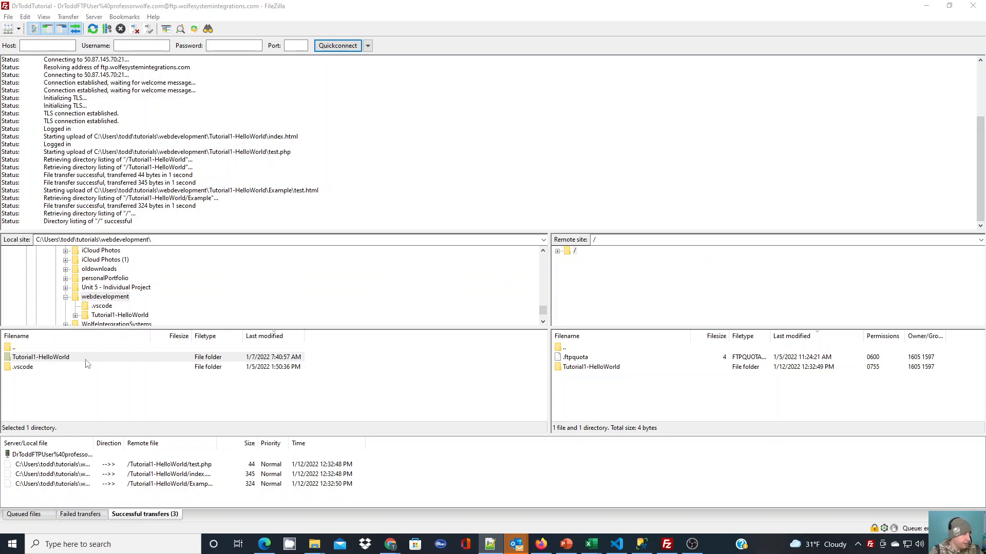
pyautogui.moveTo(71, 362)
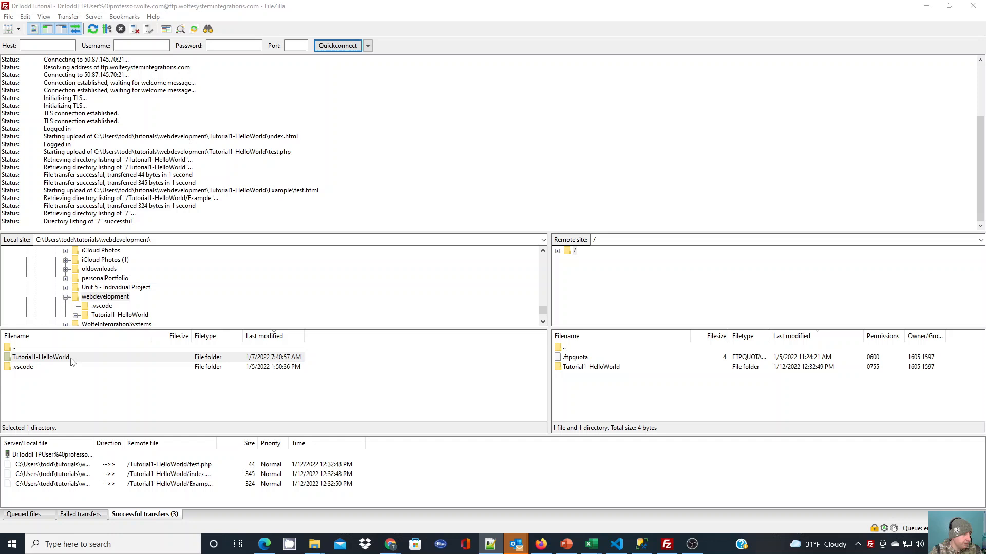
pyautogui.moveTo(105, 362)
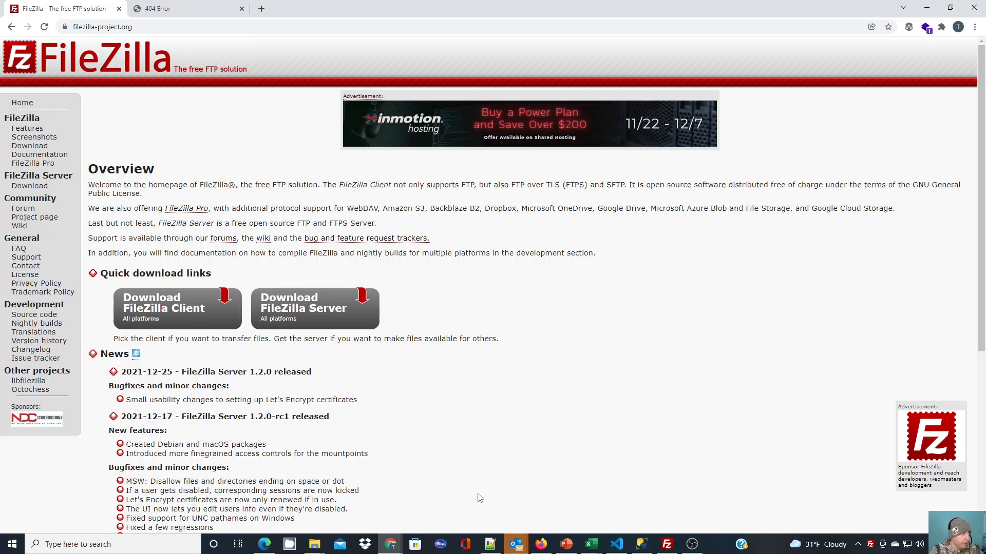
# Step: In Chrome, append index.php to the Tutorial1-HelloWorld URL, reaching a 404 error
pyautogui.click(188, 8)
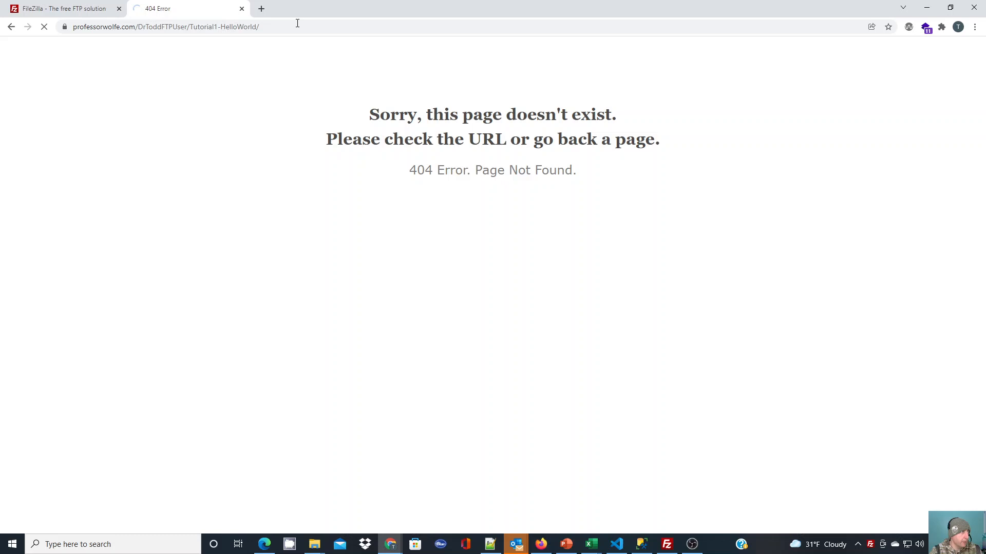
pyautogui.click(44, 27)
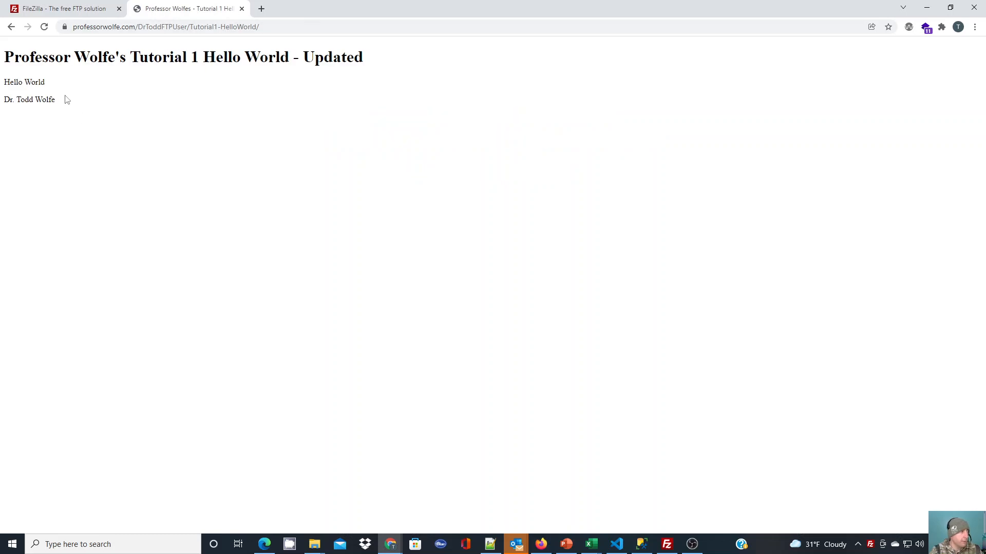
pyautogui.click(166, 26)
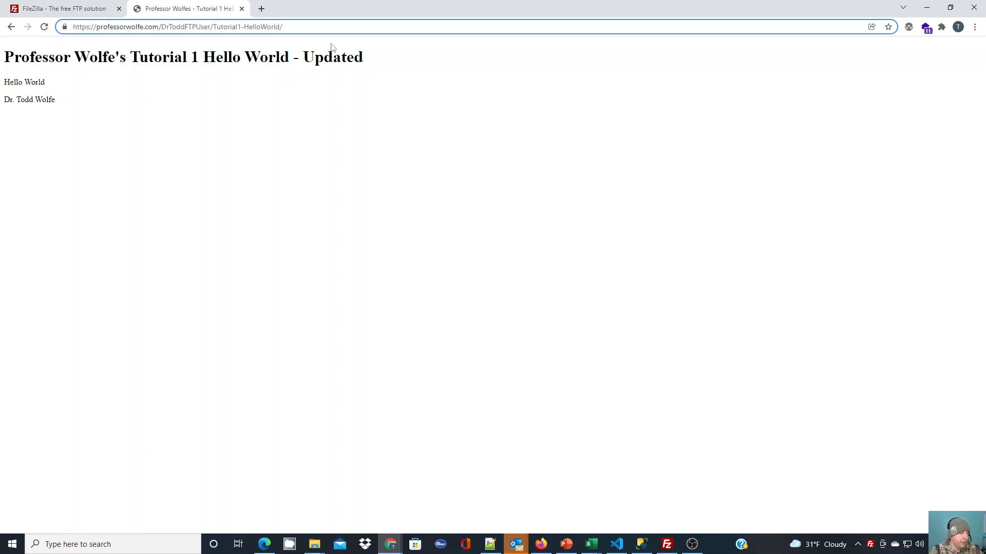
pyautogui.click(178, 27)
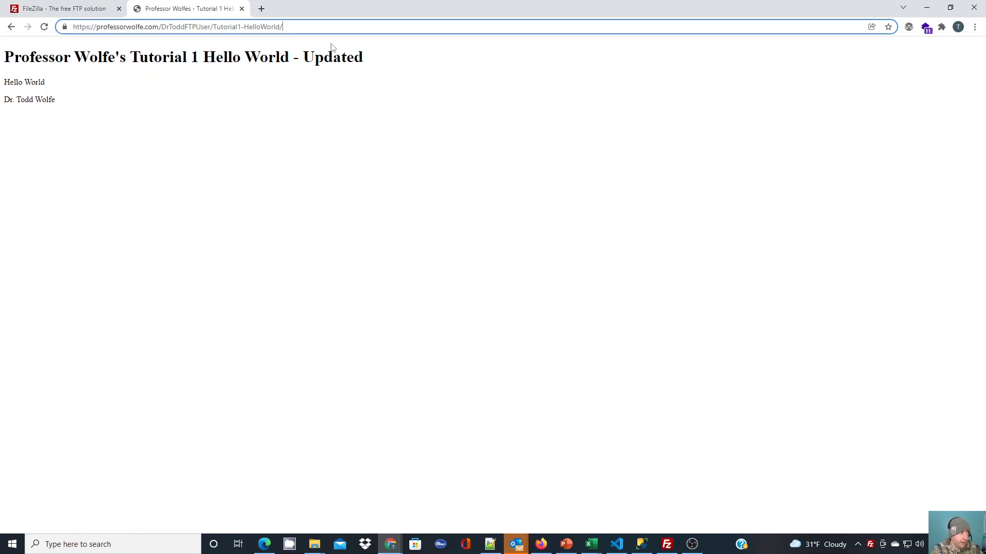
pyautogui.write('index.ht')
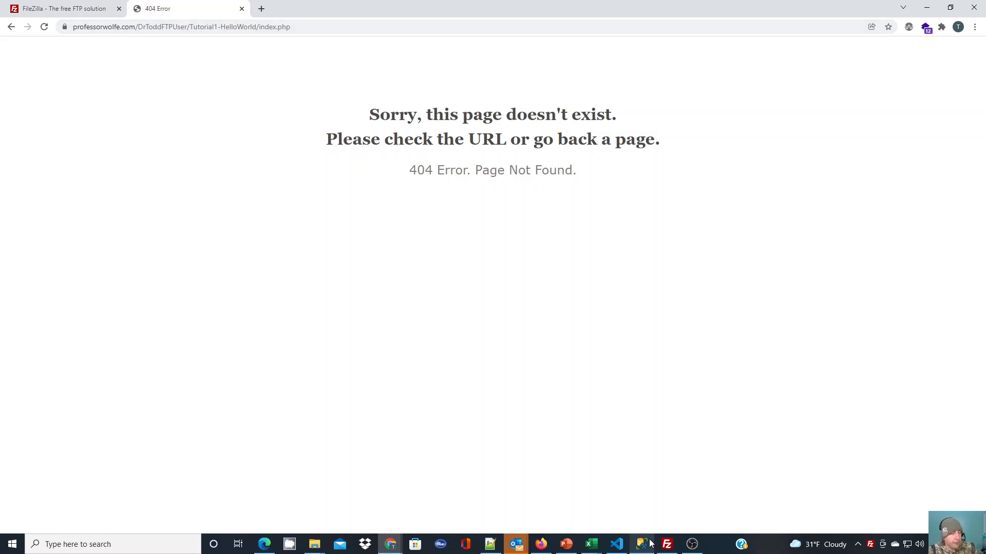
# Step: In FileZilla, list the remote Tutorial1-HelloWorld folder and select test.php
pyautogui.click(666, 544)
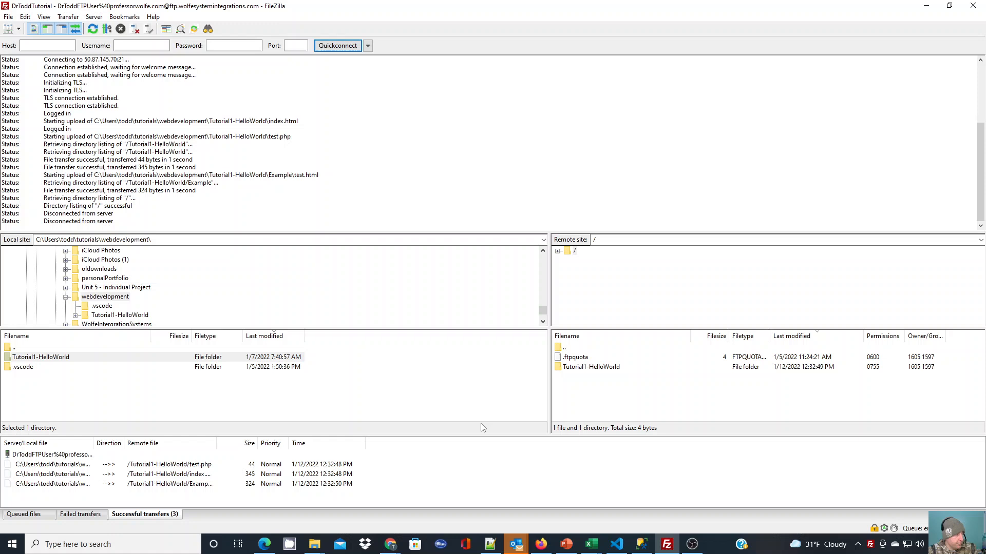
pyautogui.moveTo(585, 372)
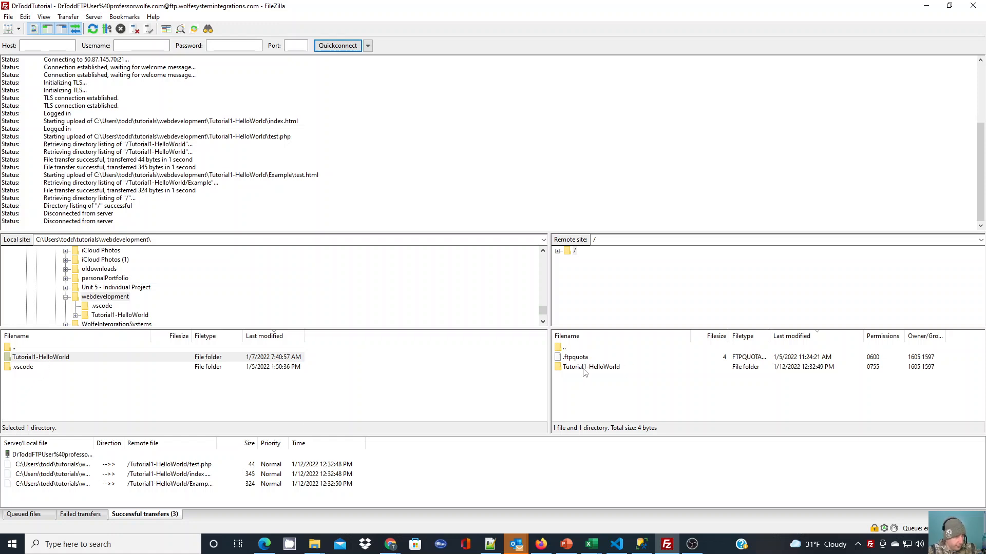
pyautogui.doubleClick(591, 366)
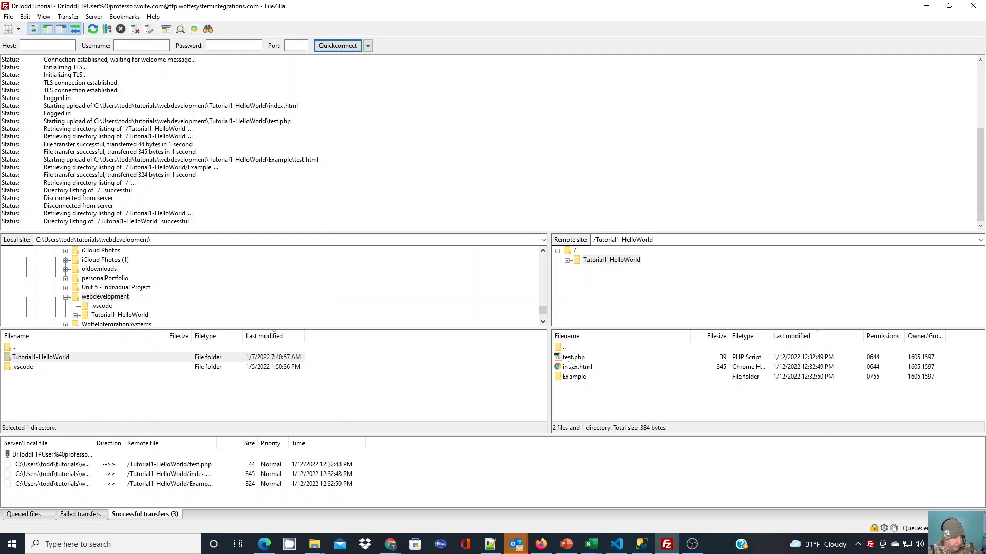
pyautogui.click(573, 357)
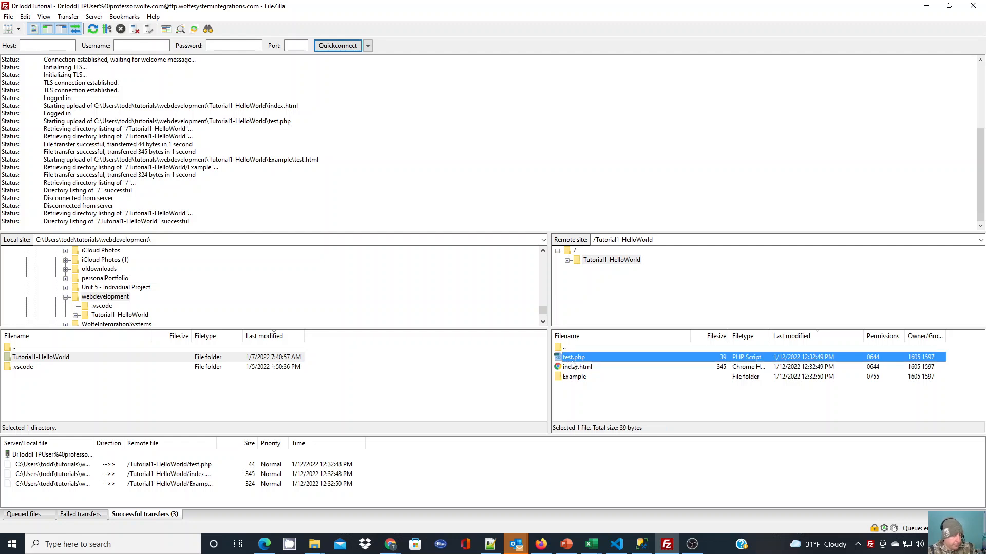
pyautogui.moveTo(583, 368)
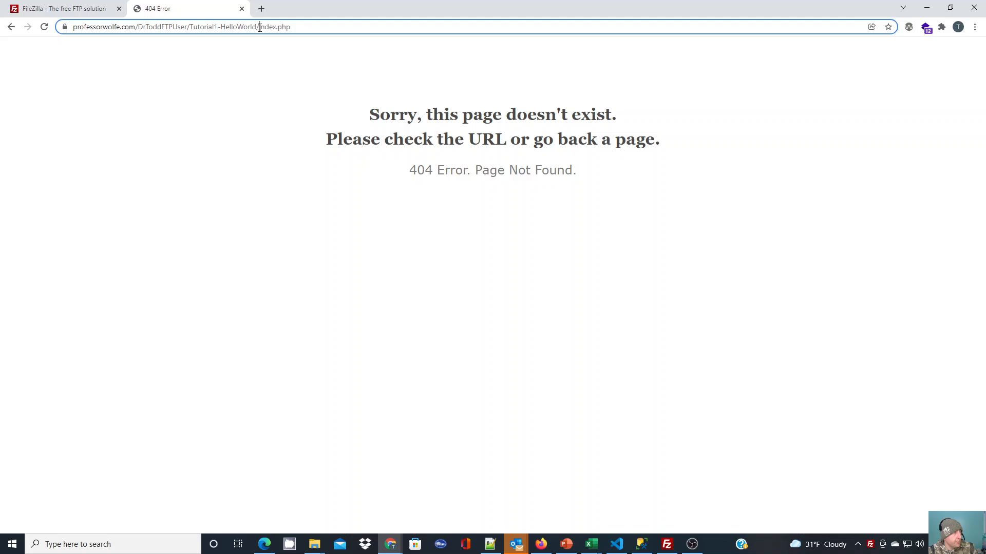
# Step: Replace index.php in the address with Test.php, which still returns a 404 error
pyautogui.doubleClick(298, 26)
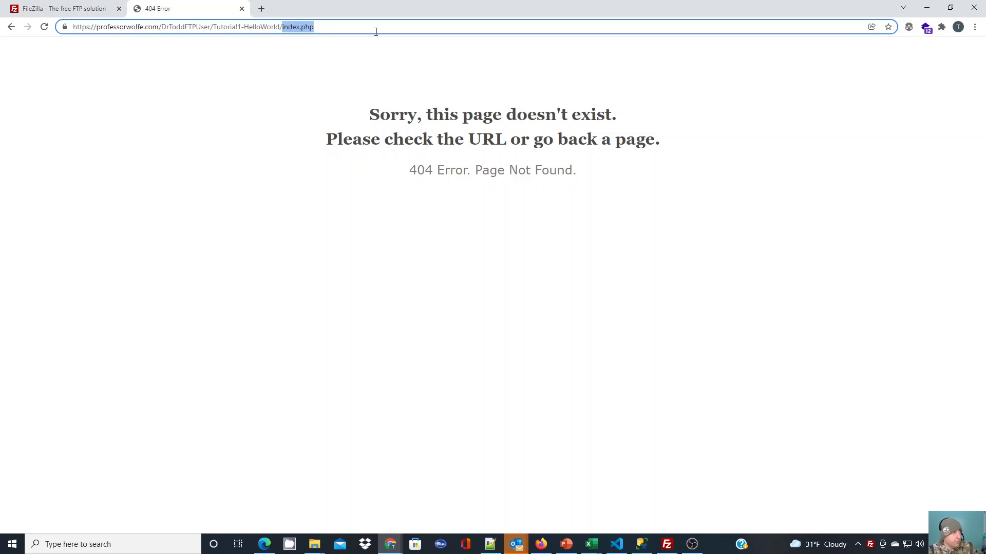
pyautogui.write('t')
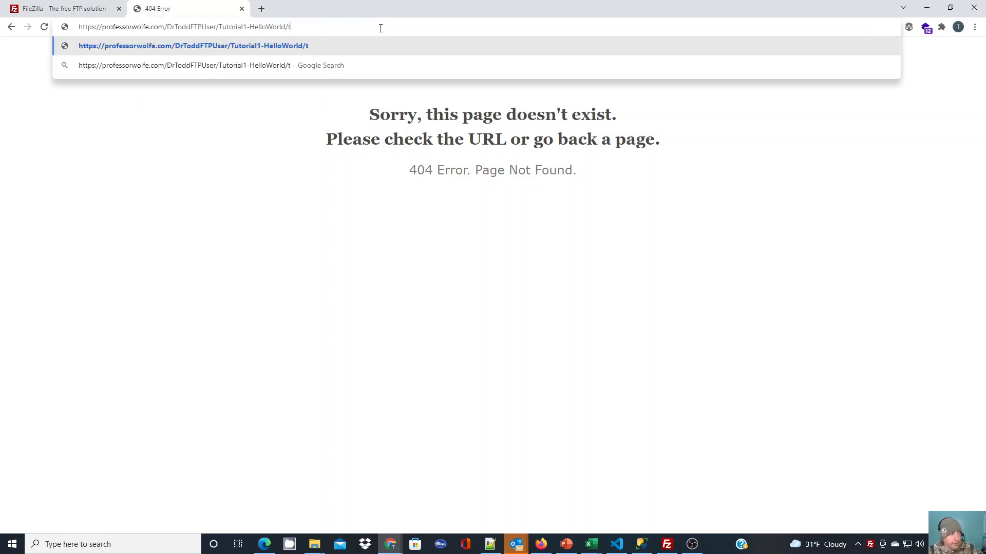
pyautogui.write('est.php')
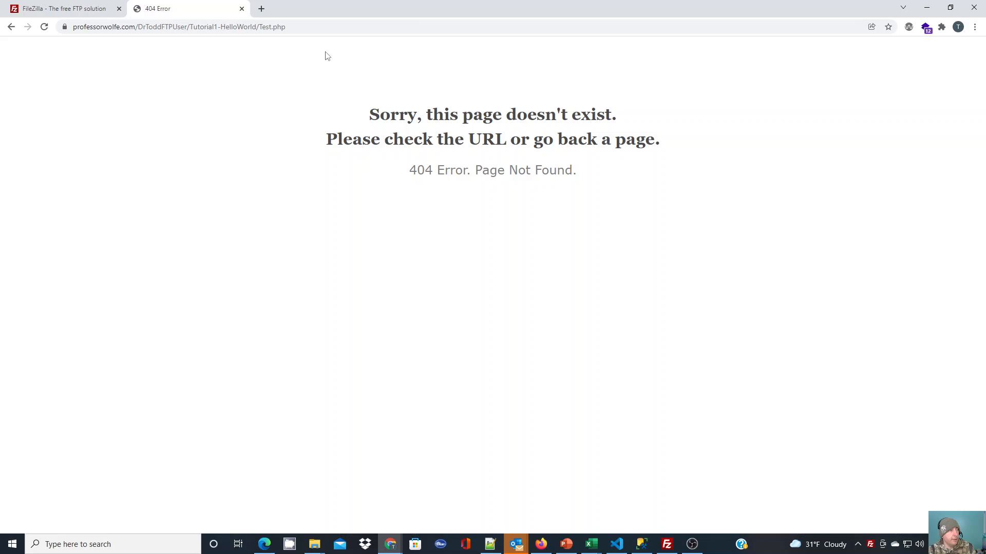
# Step: Inspect the Tutorial1-HelloWorld and DrToddFTPUser folder parts of the URL
pyautogui.moveTo(368, 114); pyautogui.dragTo(657, 139)
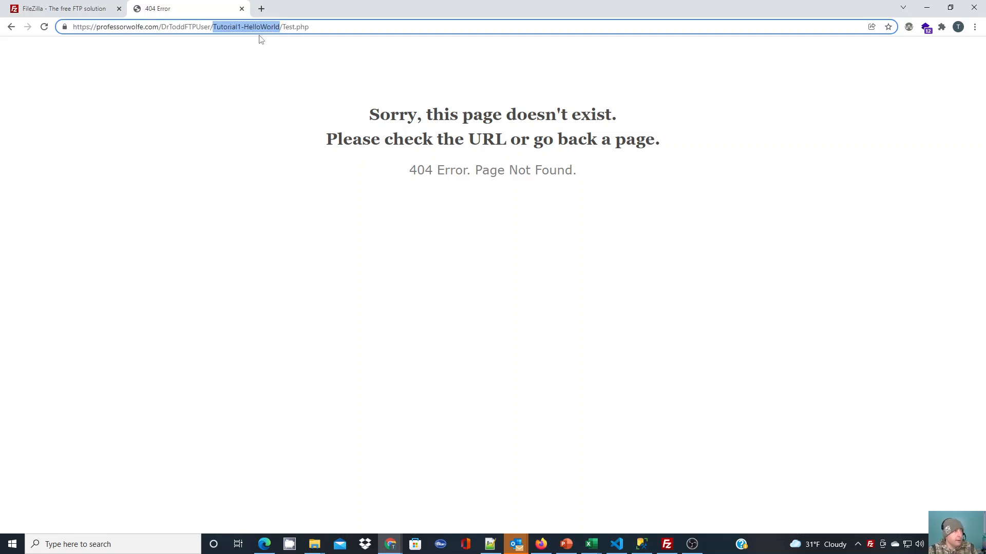
pyautogui.moveTo(262, 45)
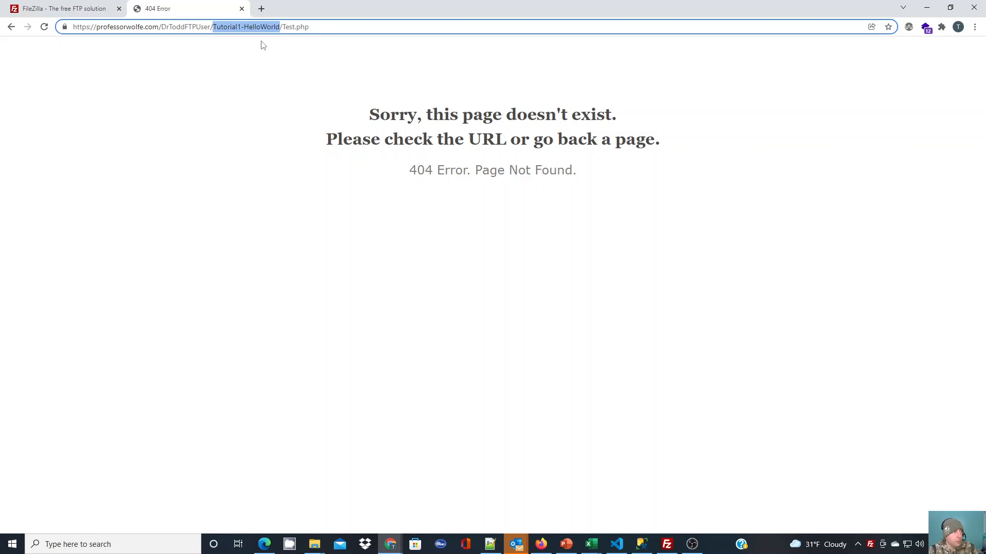
pyautogui.moveTo(225, 64)
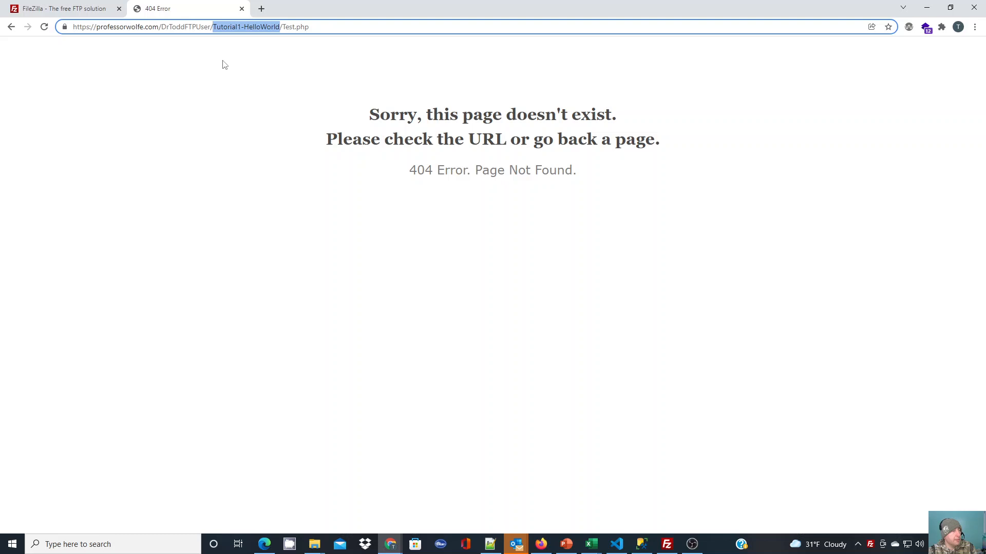
pyautogui.moveTo(240, 60)
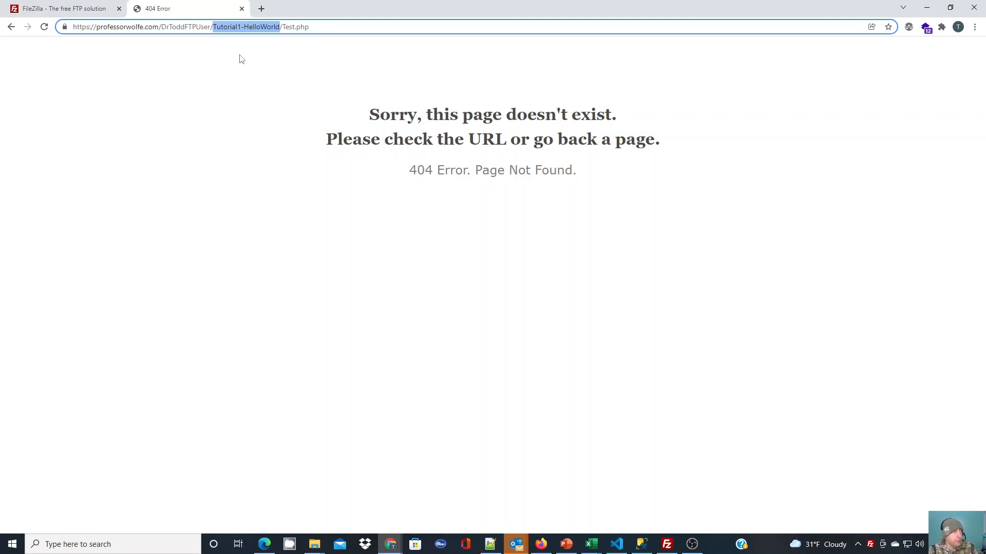
pyautogui.moveTo(317, 49)
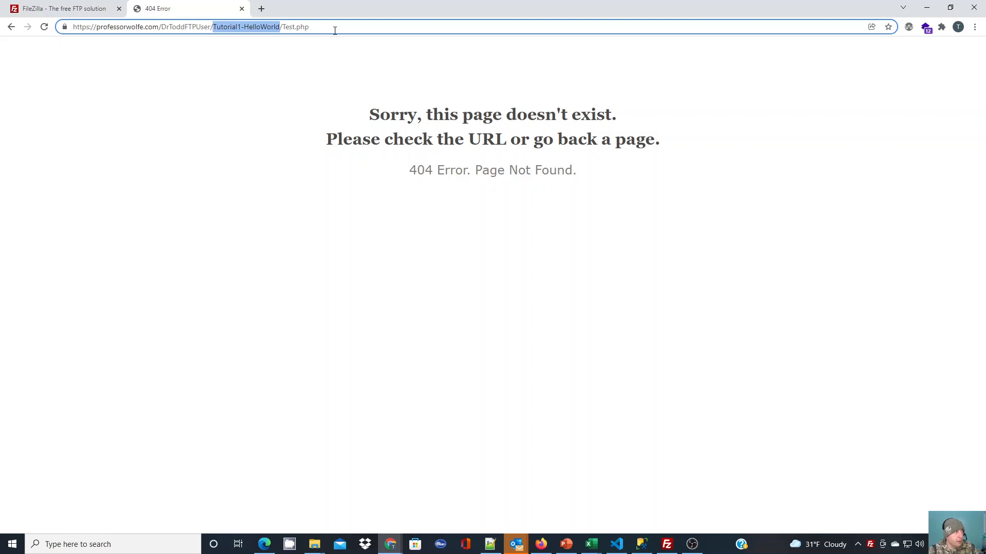
pyautogui.click(308, 26)
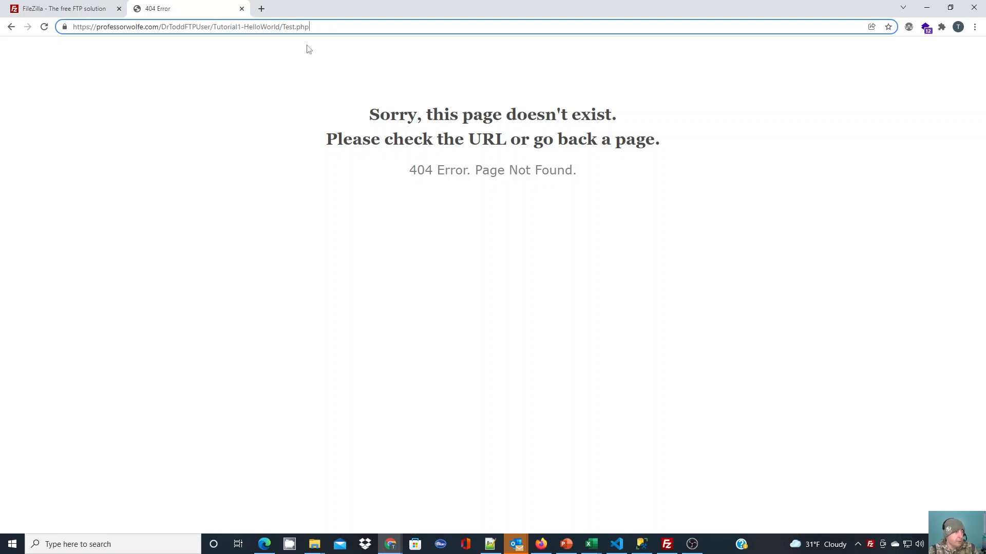
pyautogui.moveTo(304, 66)
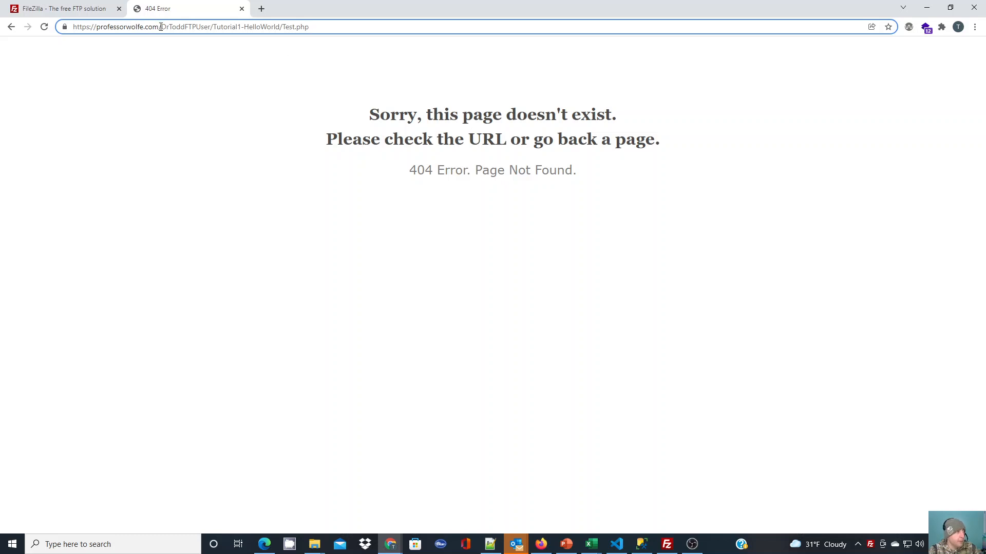
pyautogui.doubleClick(185, 27)
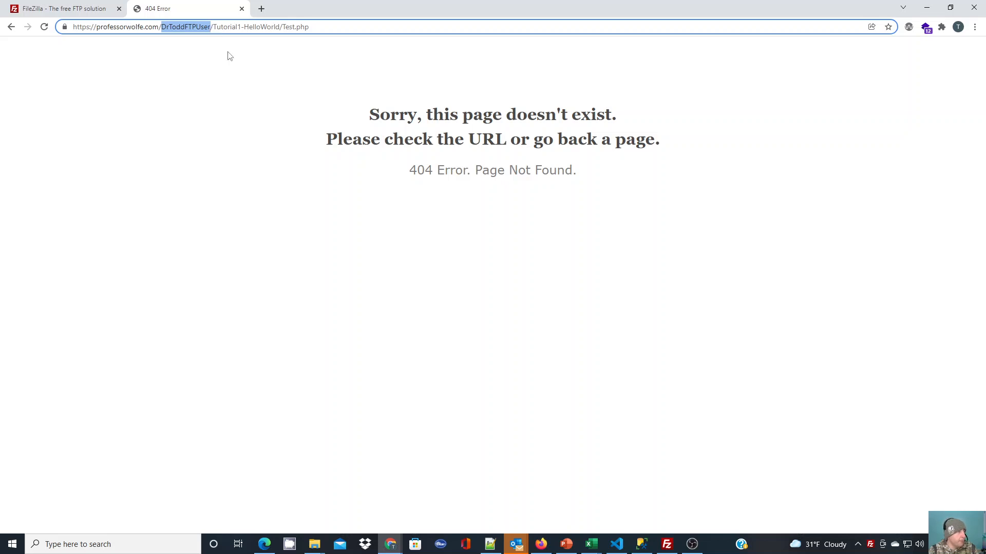
pyautogui.moveTo(249, 73)
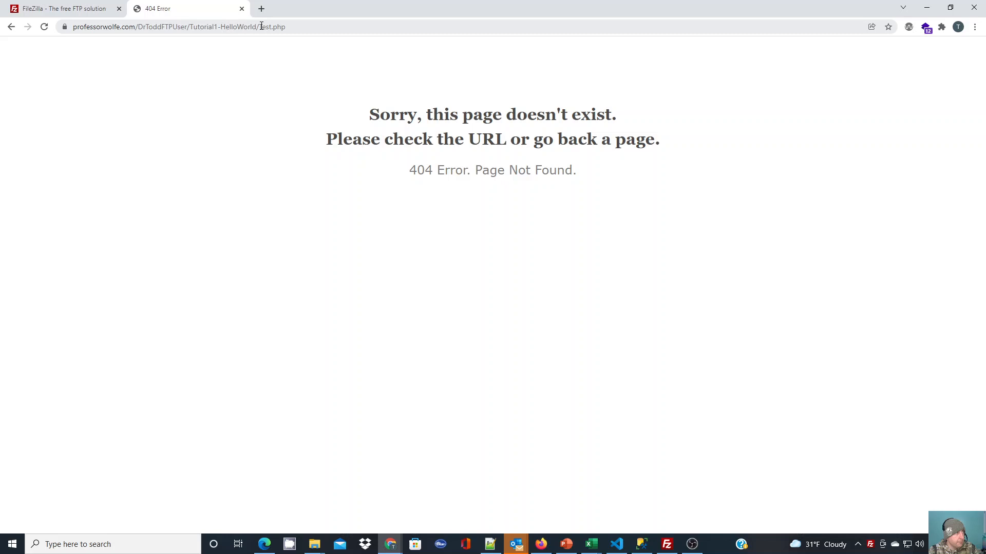
pyautogui.click(178, 27)
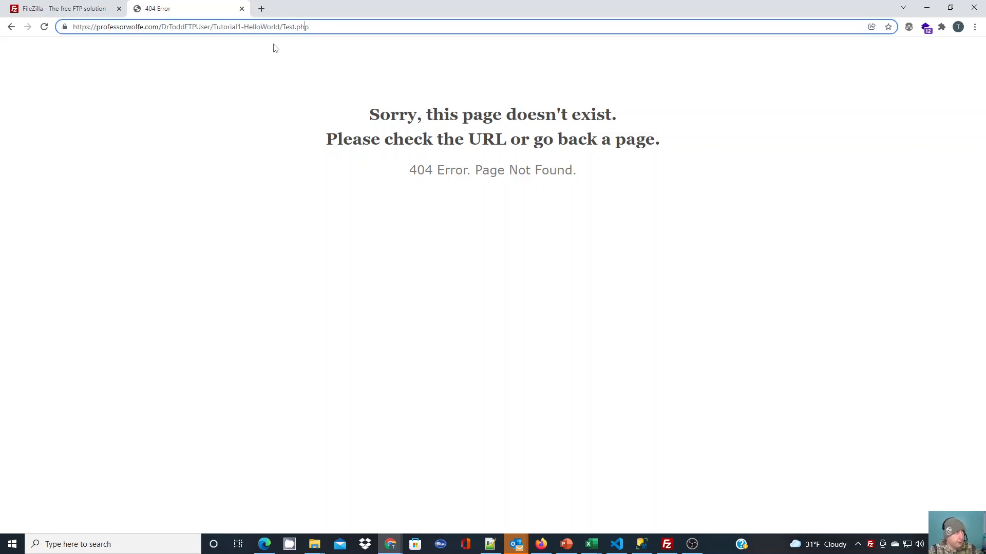